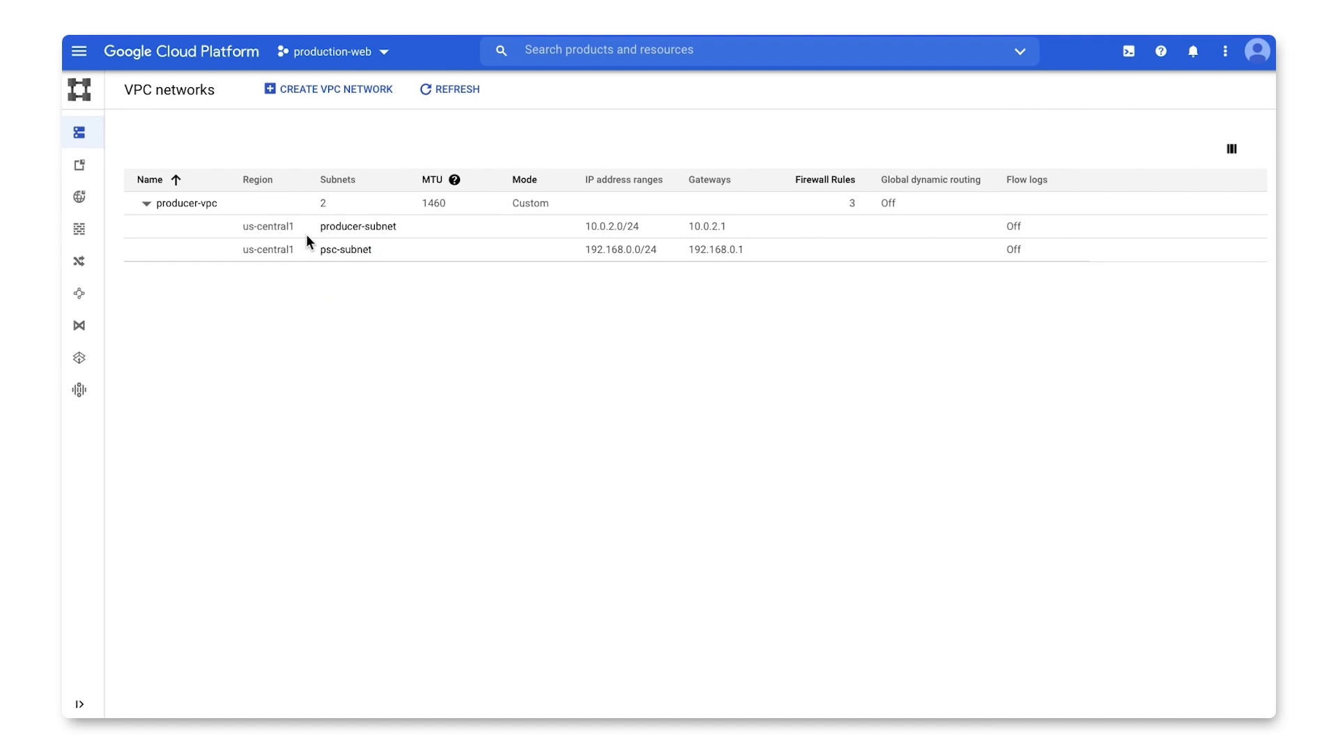
pyautogui.moveTo(602, 220)
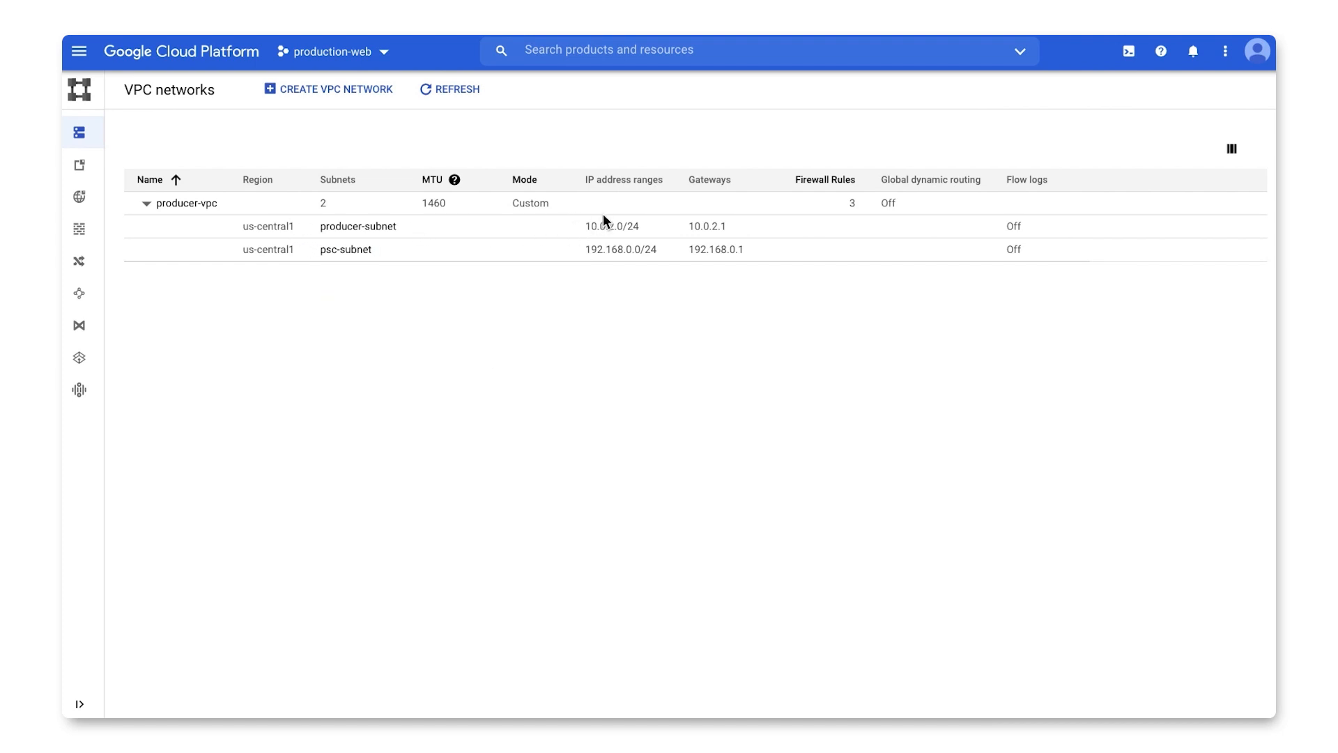
pyautogui.moveTo(592, 391)
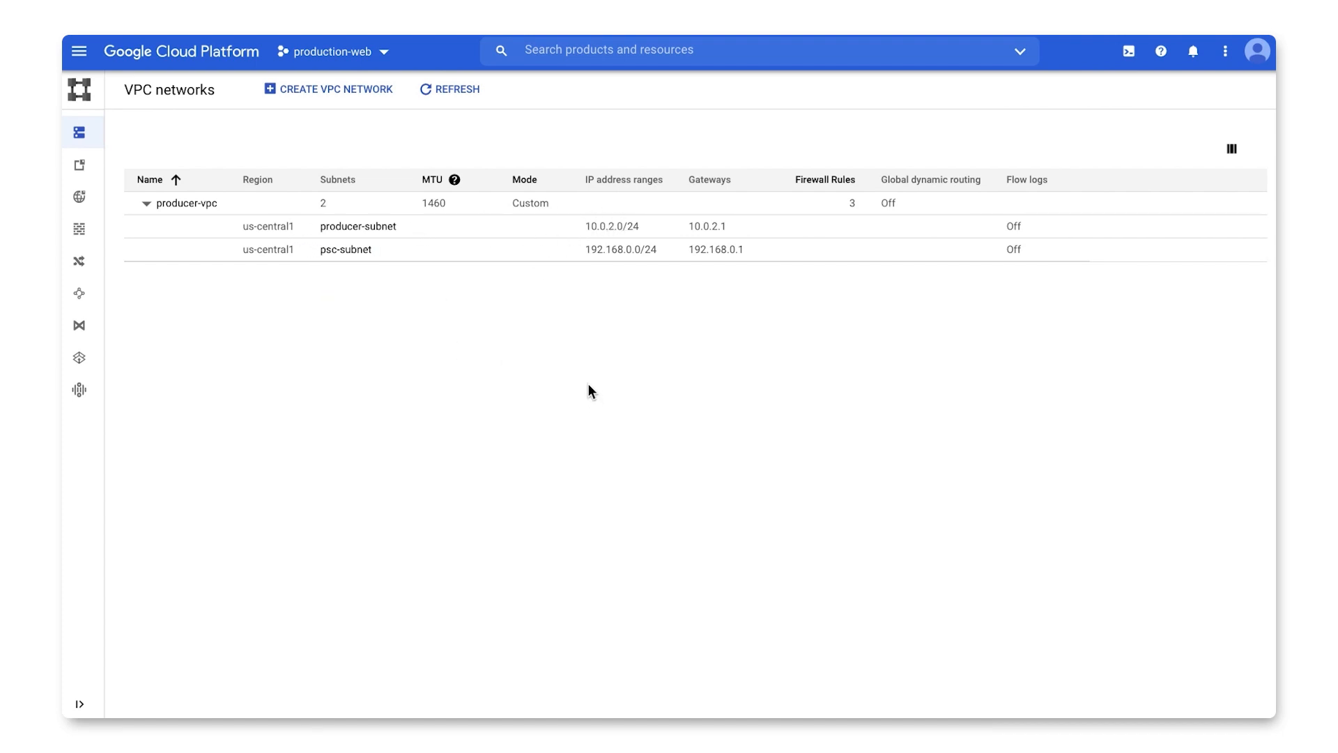
pyautogui.moveTo(341, 308)
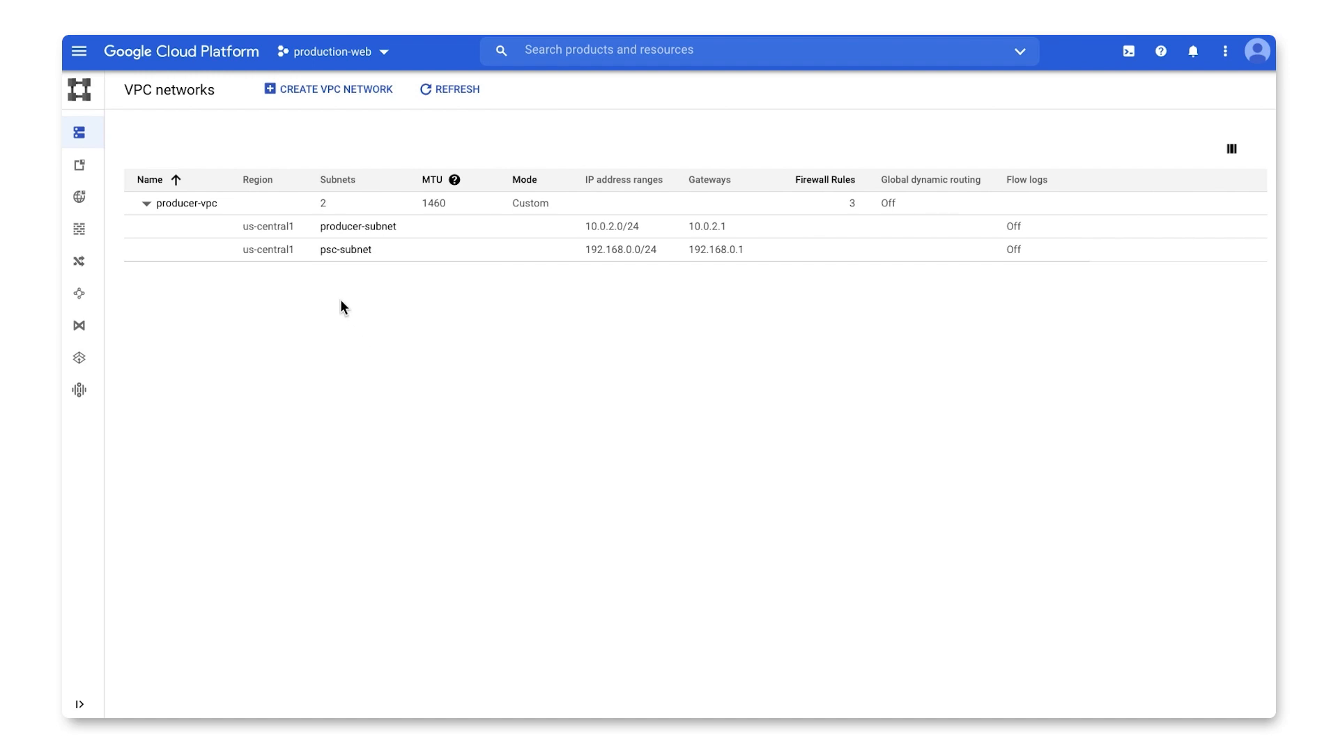
pyautogui.moveTo(503, 309)
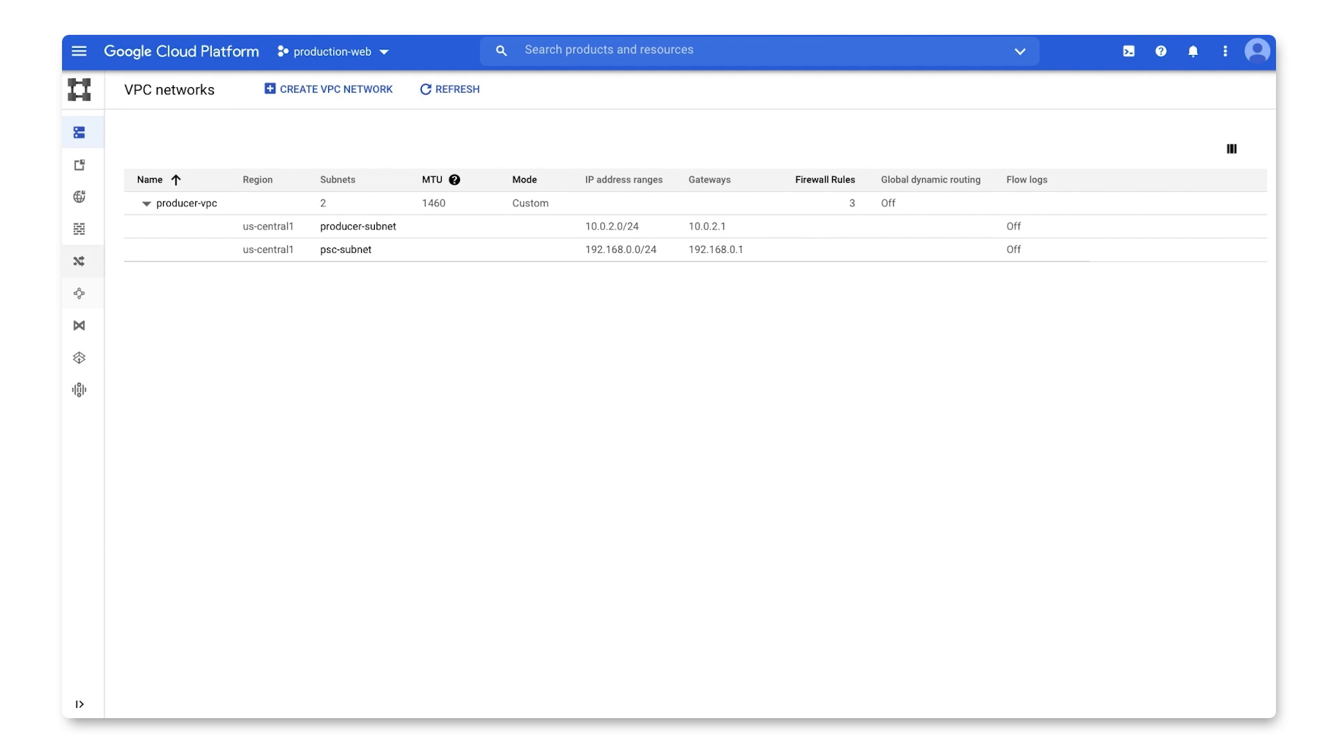
# Review producer-vpc's routes and firewall rules, then list the psc-producer published service
pyautogui.click(79, 261)
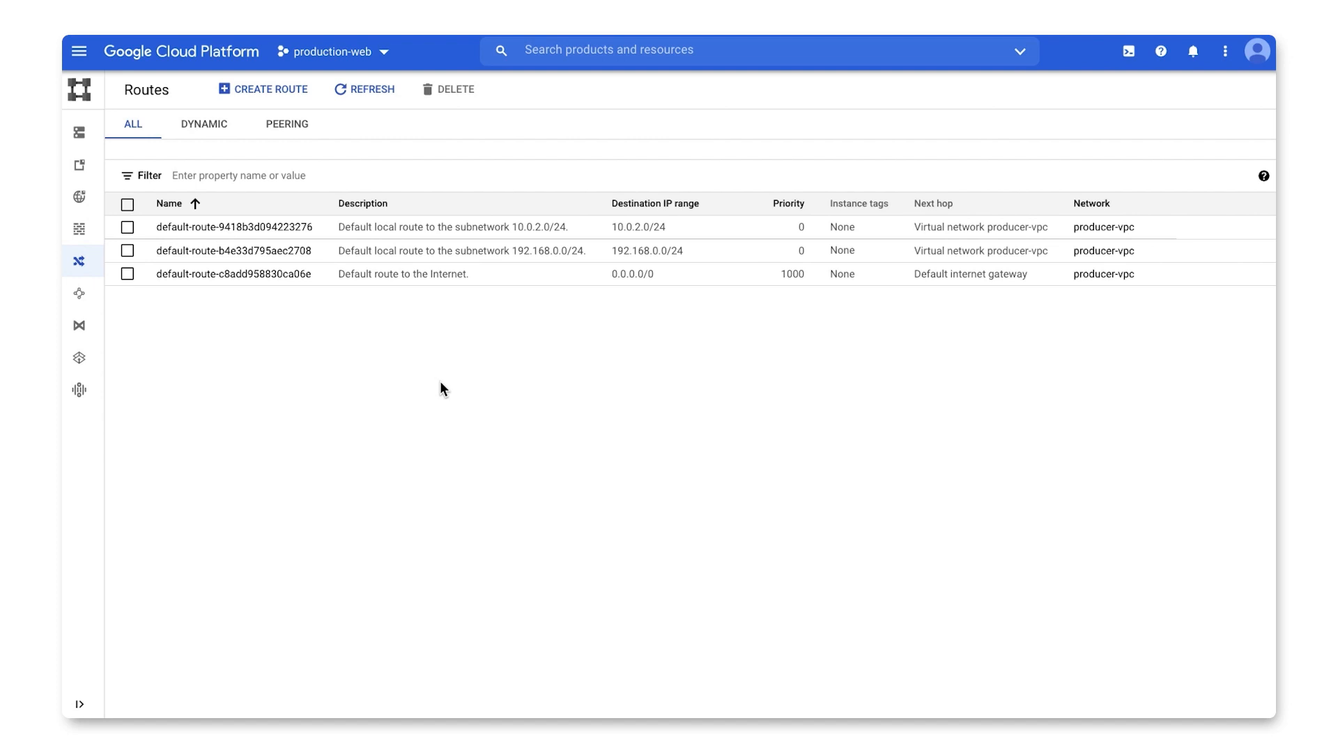
pyautogui.moveTo(309, 369)
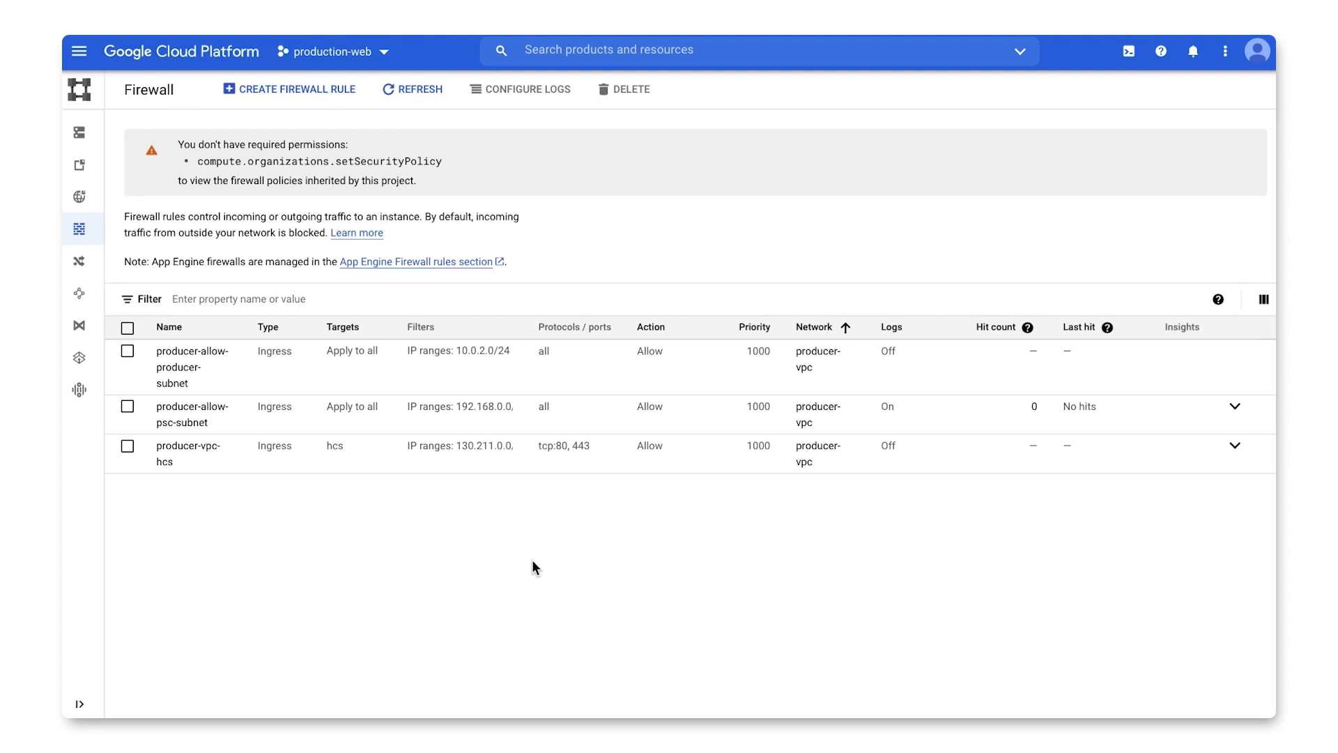
pyautogui.moveTo(482, 453)
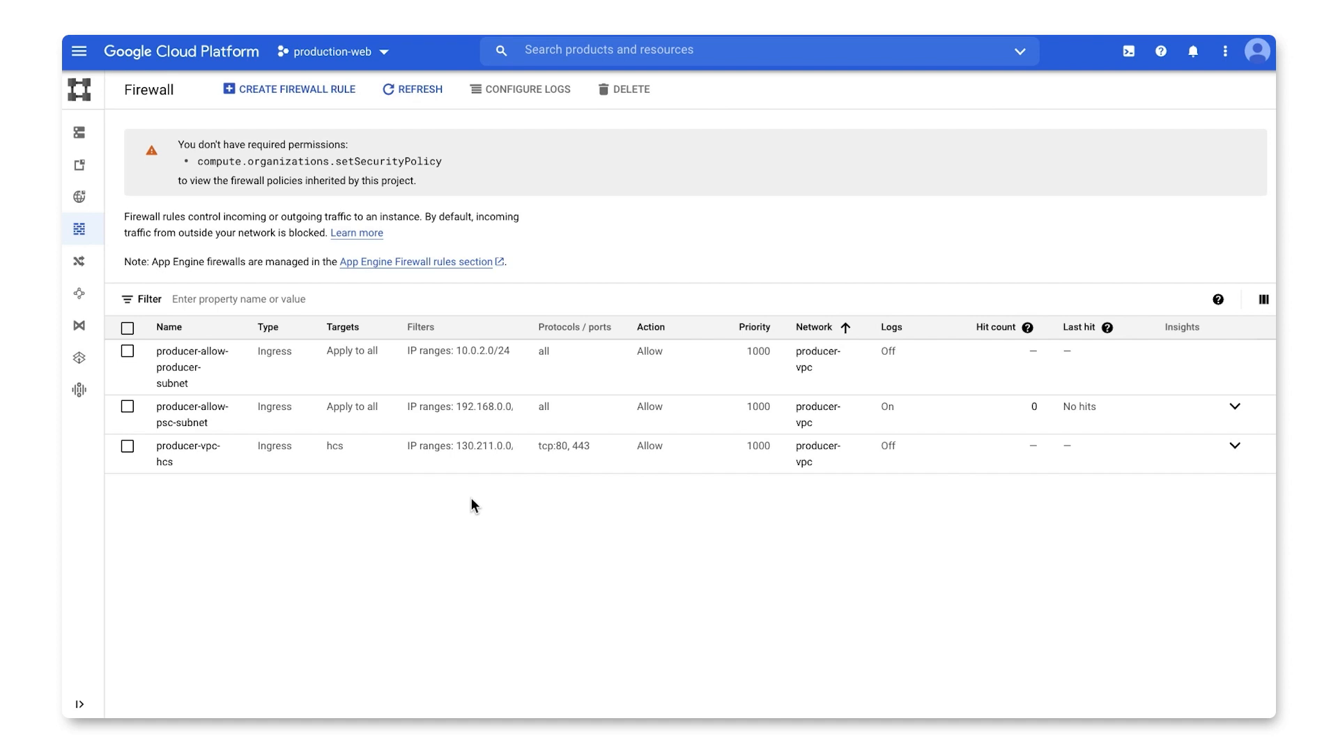
pyautogui.click(79, 50)
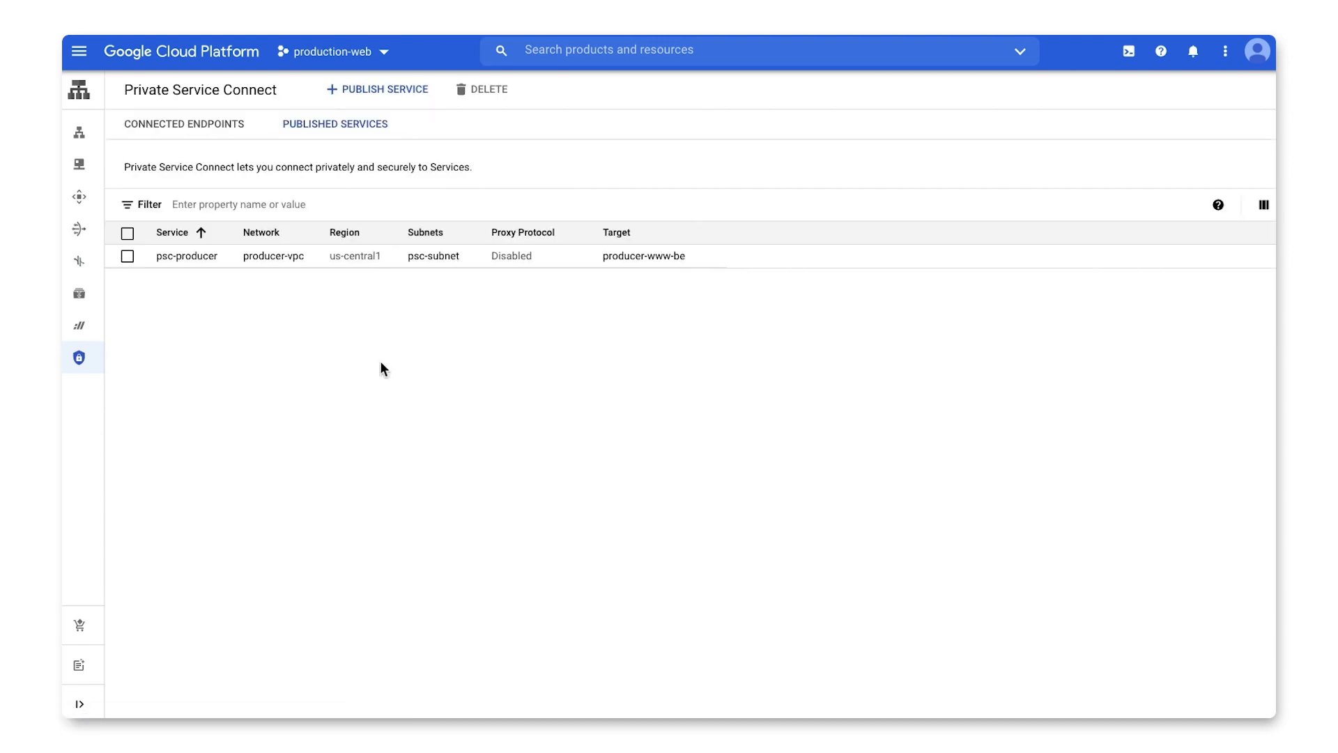
pyautogui.click(334, 124)
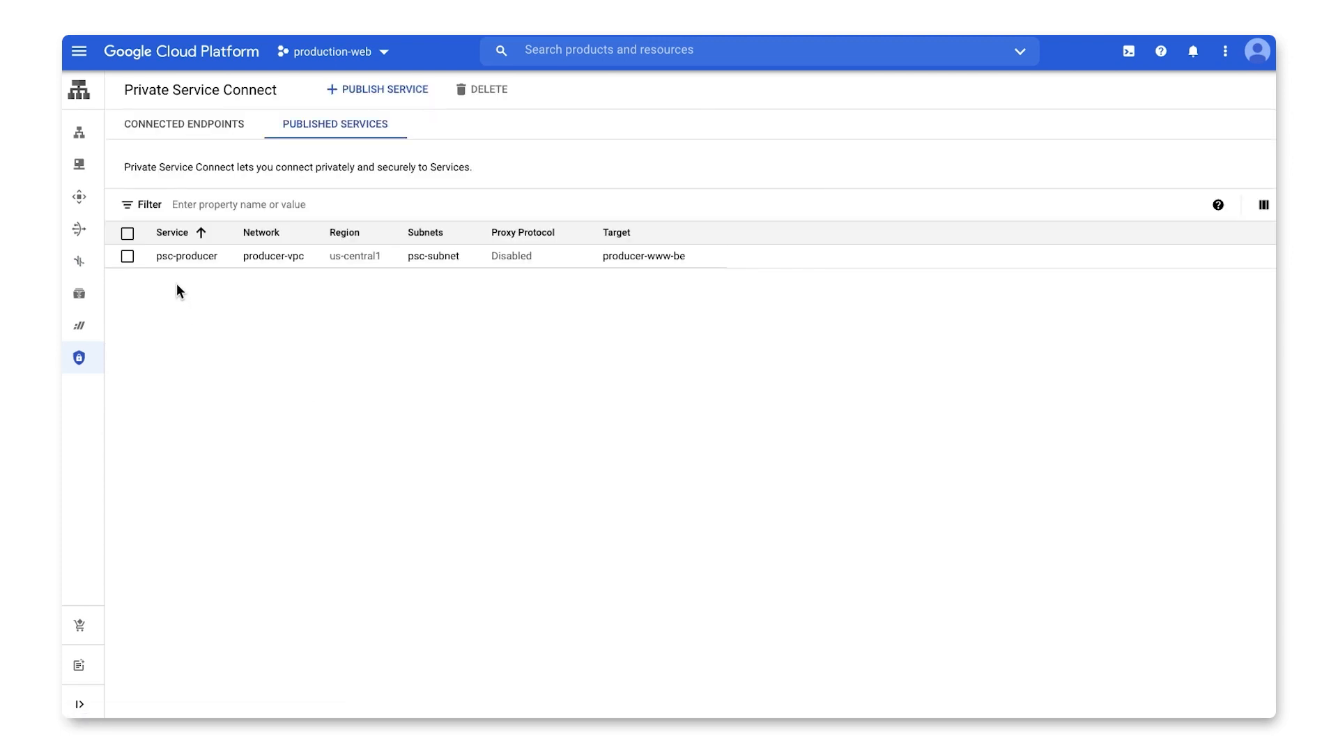
# Trace psc-producer to its producer-www-be load balancer and producer-www-ig instance group
pyautogui.click(186, 255)
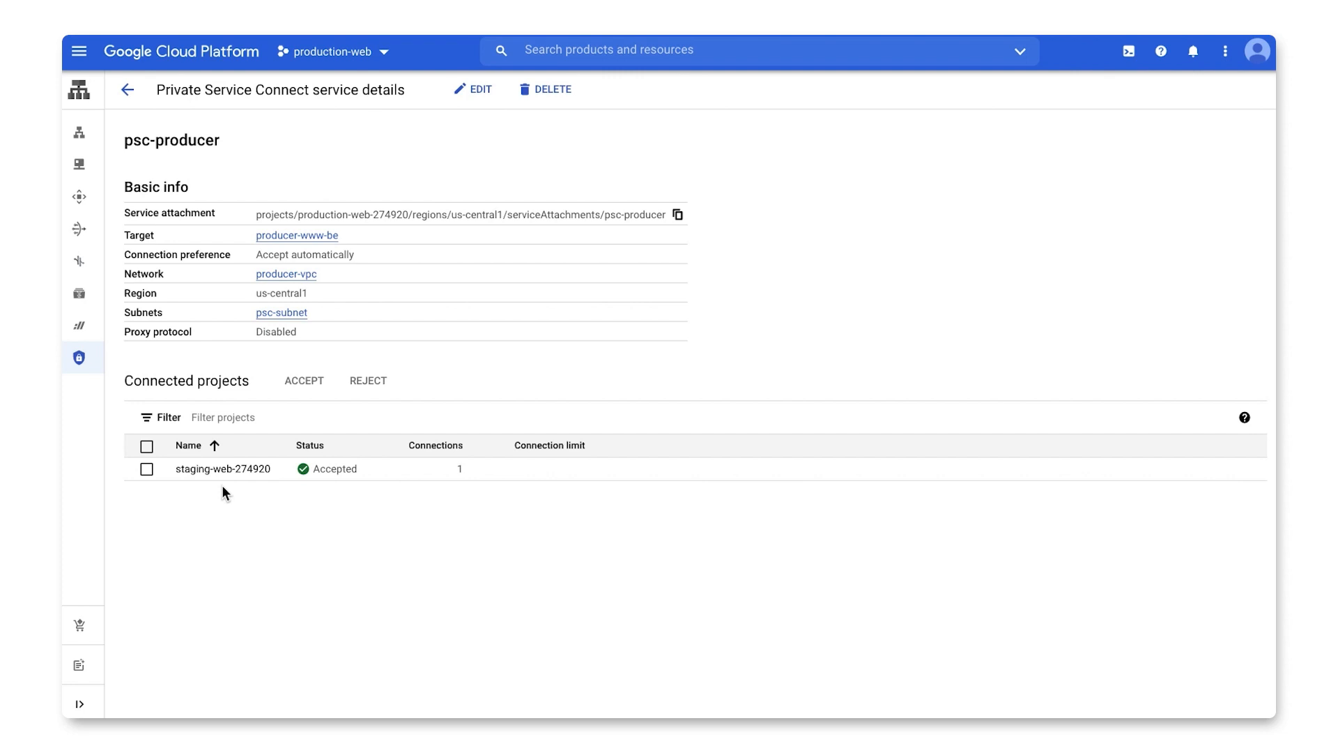
pyautogui.moveTo(398, 205)
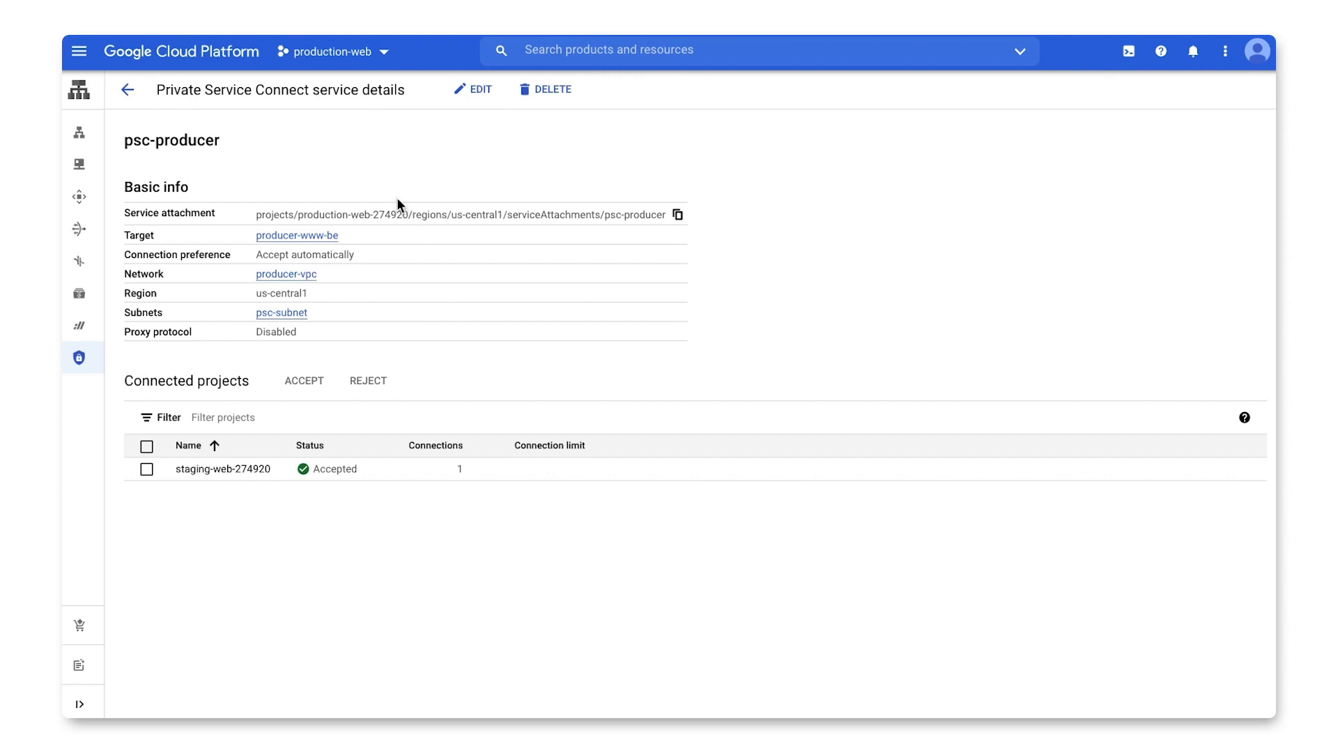
pyautogui.click(297, 235)
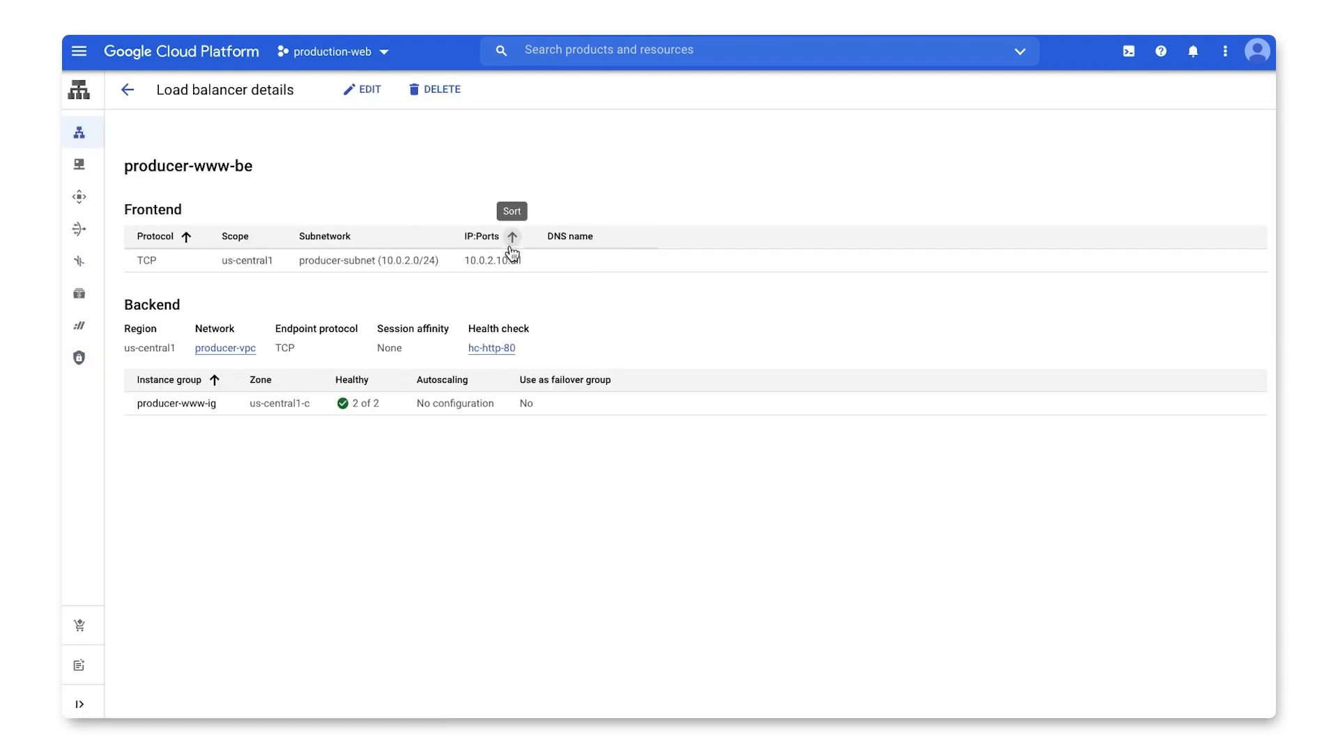
pyautogui.moveTo(464, 258)
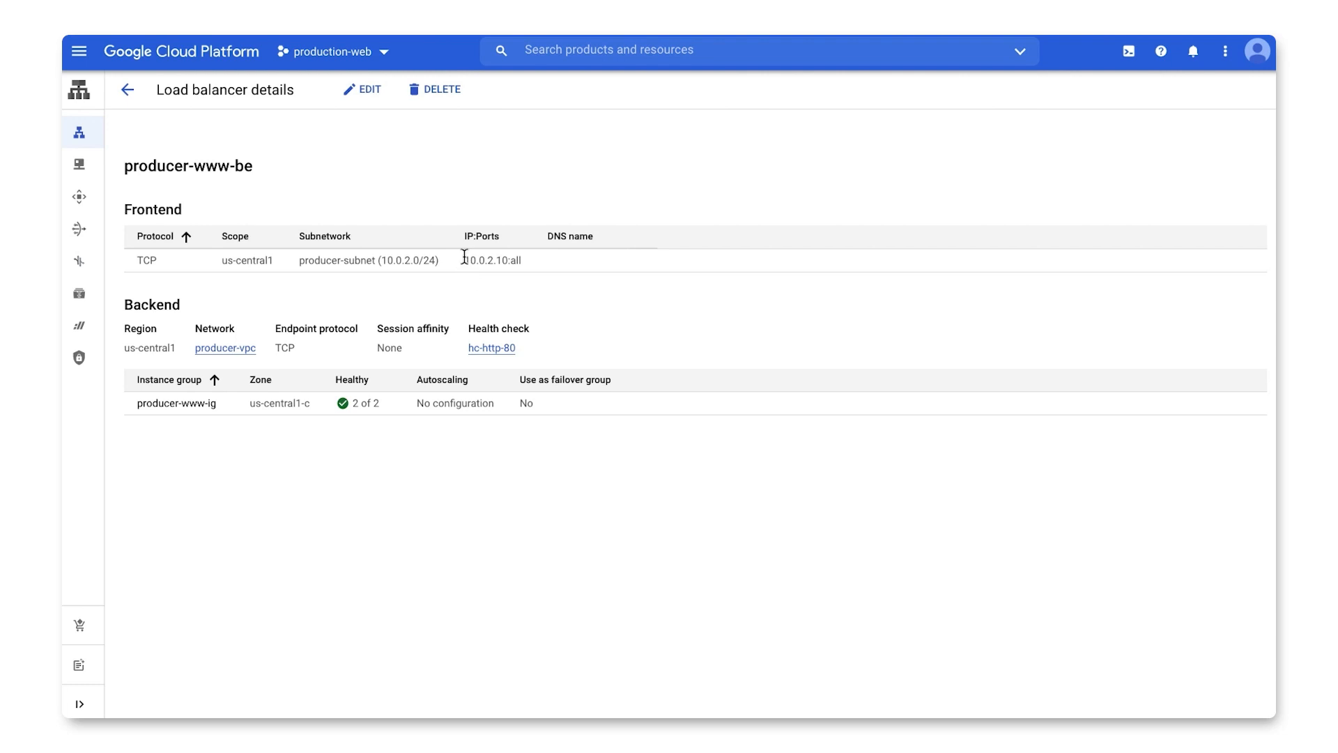
pyautogui.moveTo(533, 292)
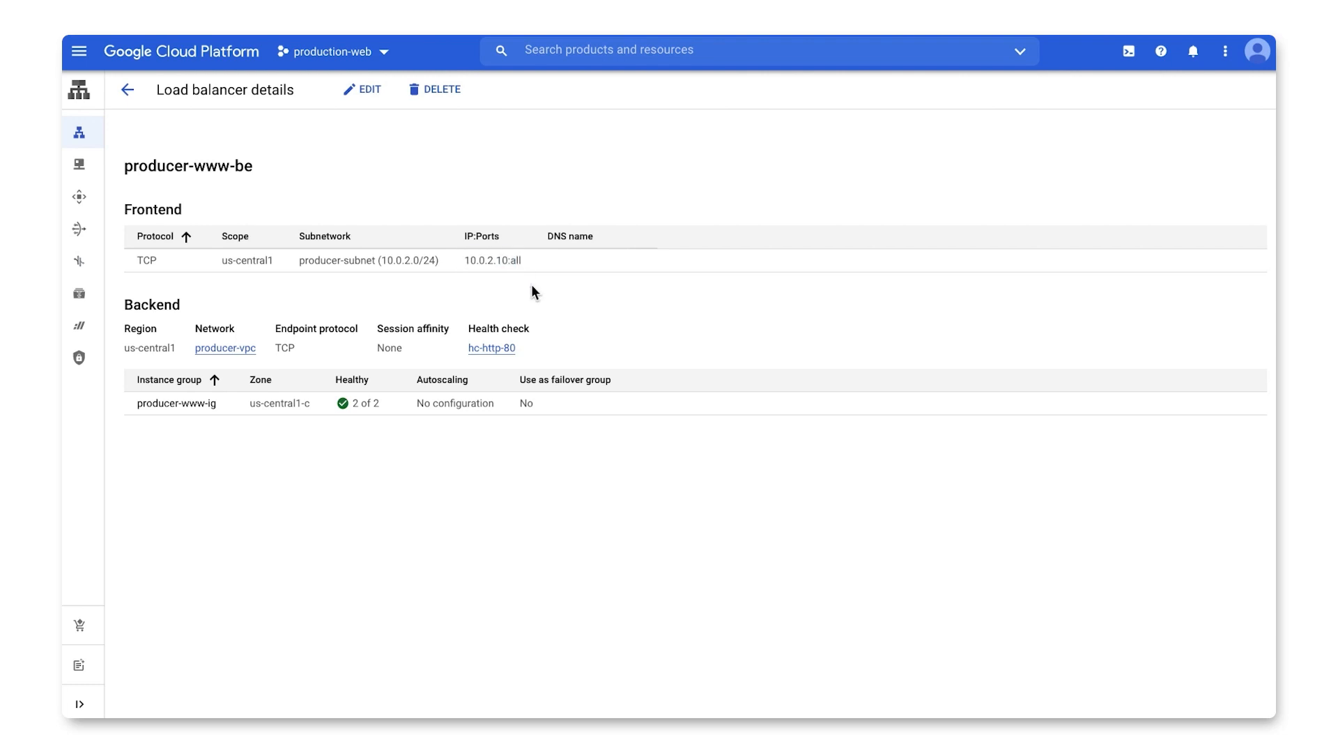
pyautogui.moveTo(177, 402)
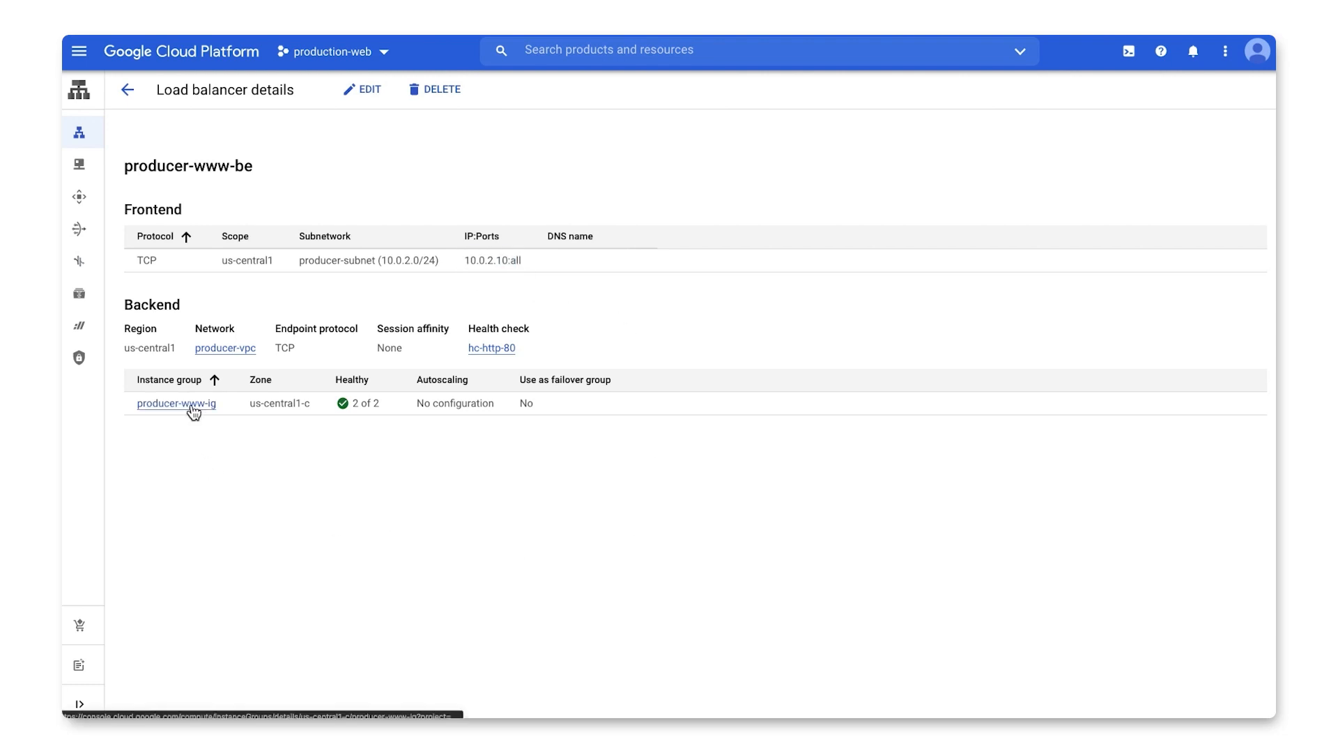
pyautogui.click(177, 403)
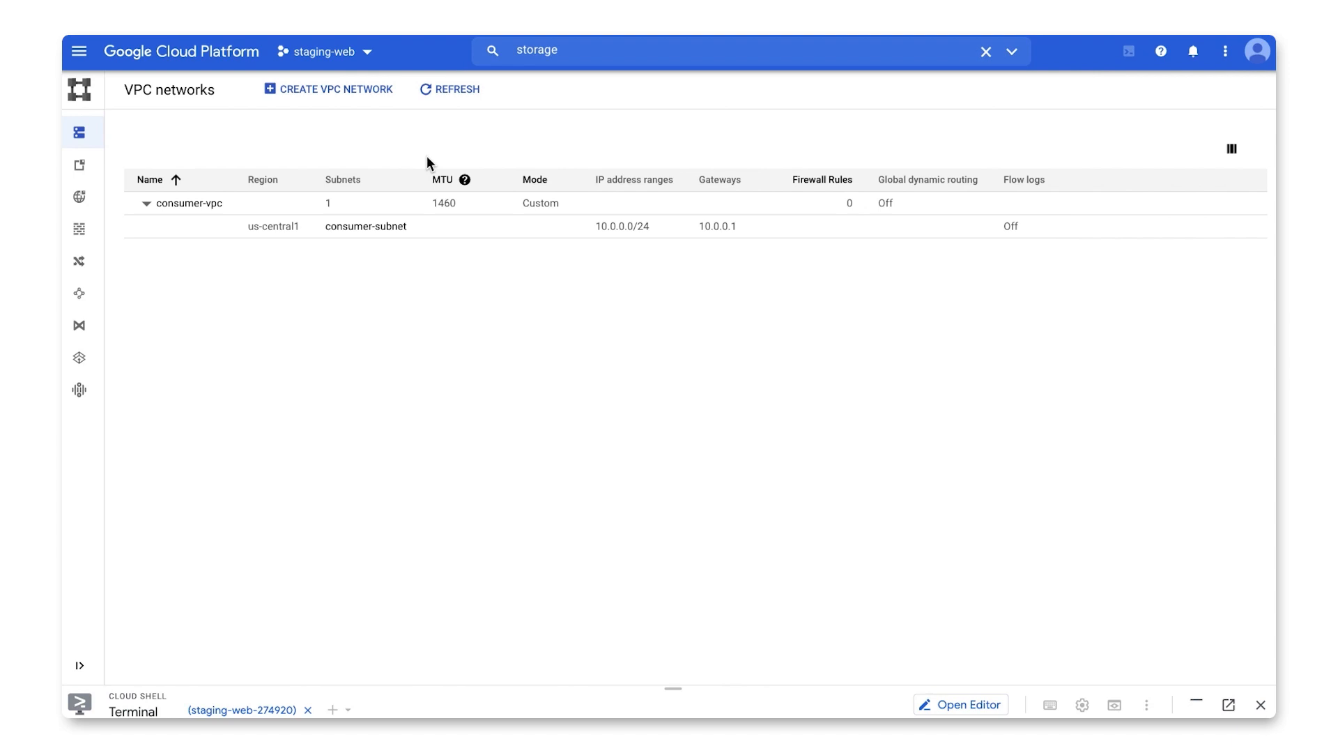
pyautogui.moveTo(586, 261)
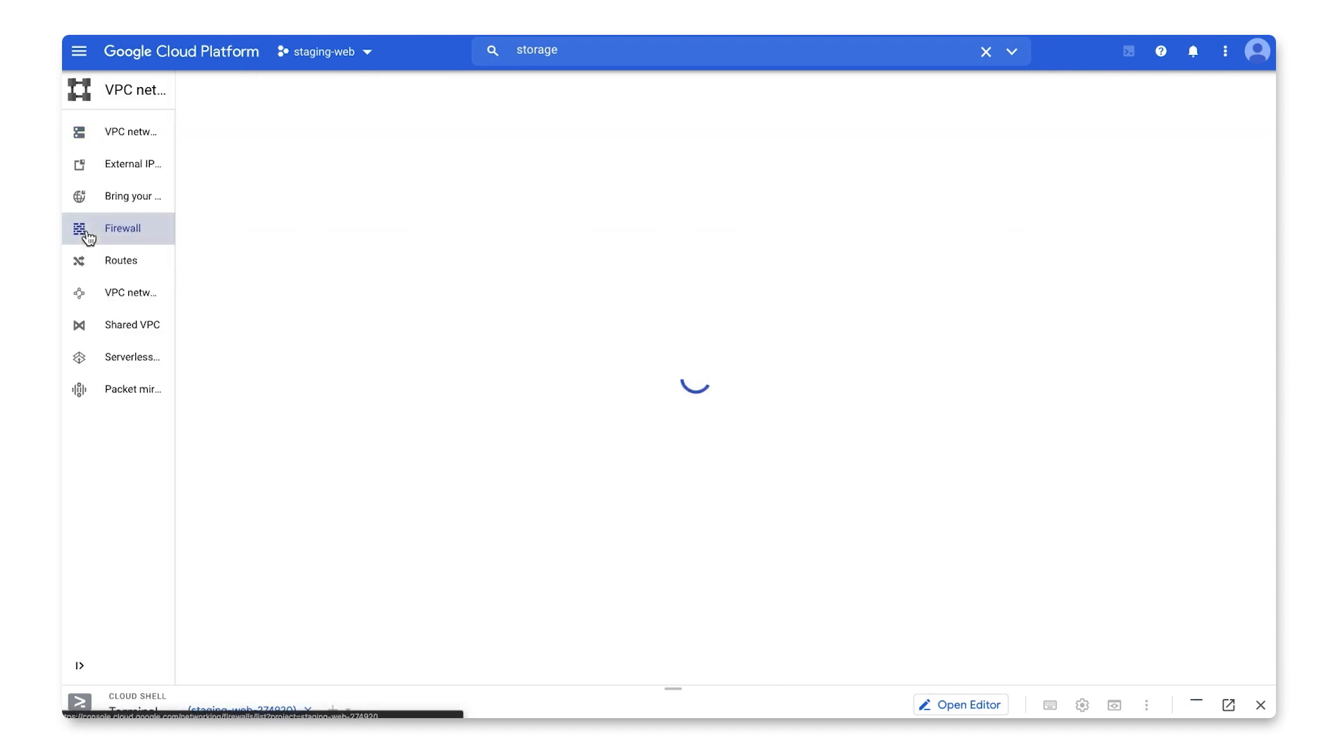
# Check consumer-vpc's empty firewall list and single local route, then view PSC endpoints
pyautogui.click(122, 228)
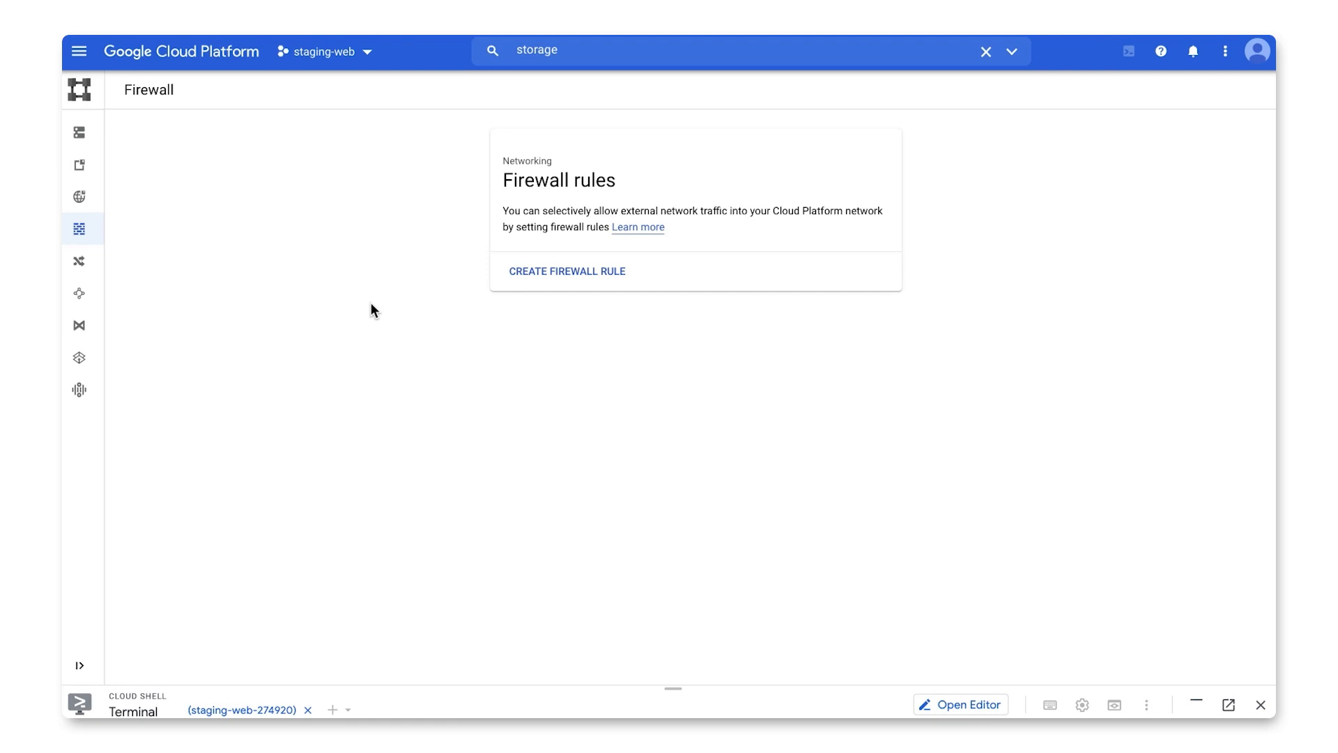
pyautogui.click(121, 260)
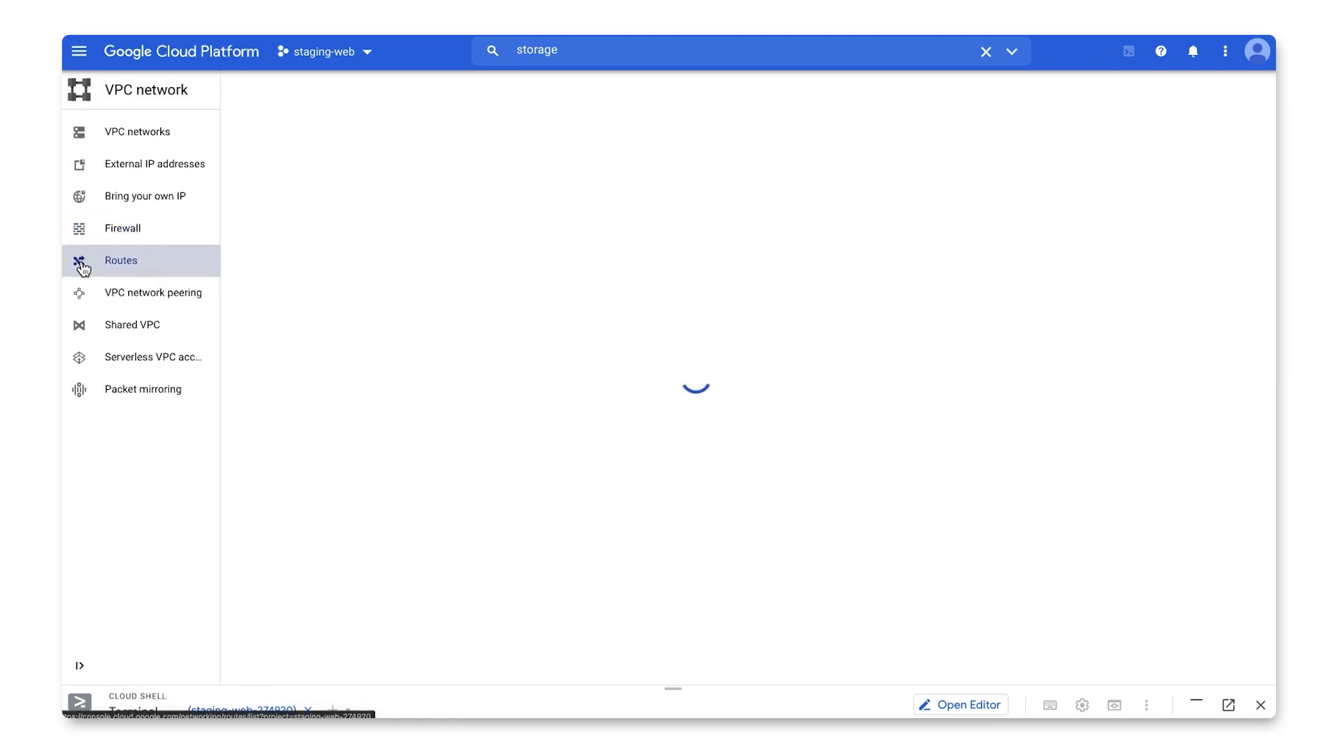
pyautogui.click(121, 259)
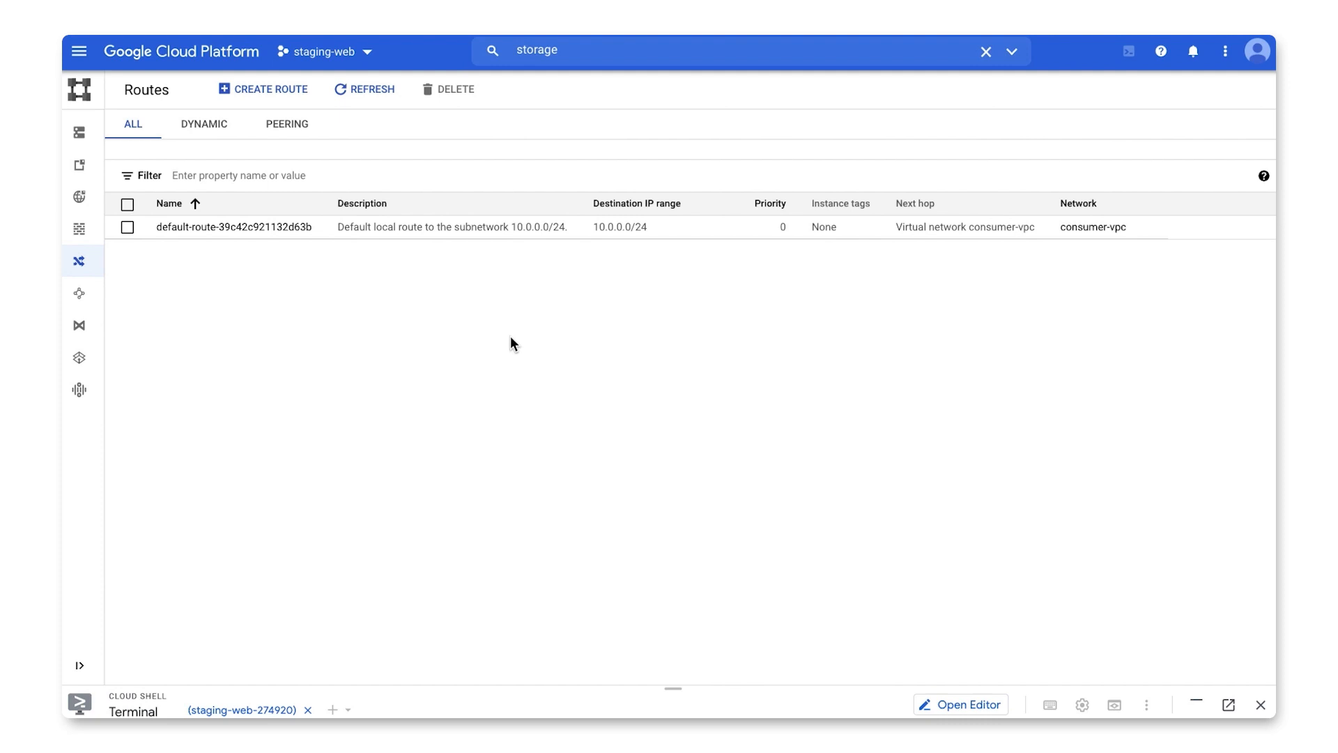
pyautogui.moveTo(482, 365)
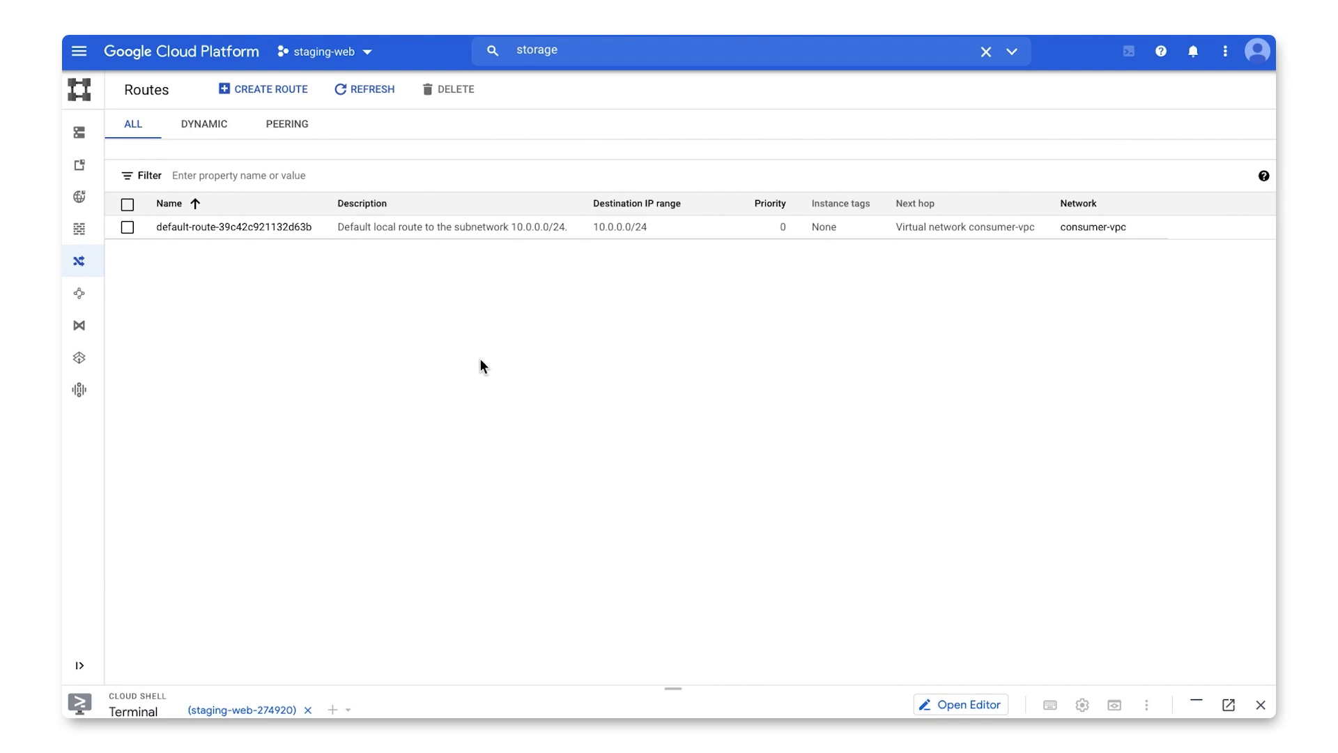
pyautogui.moveTo(220, 309)
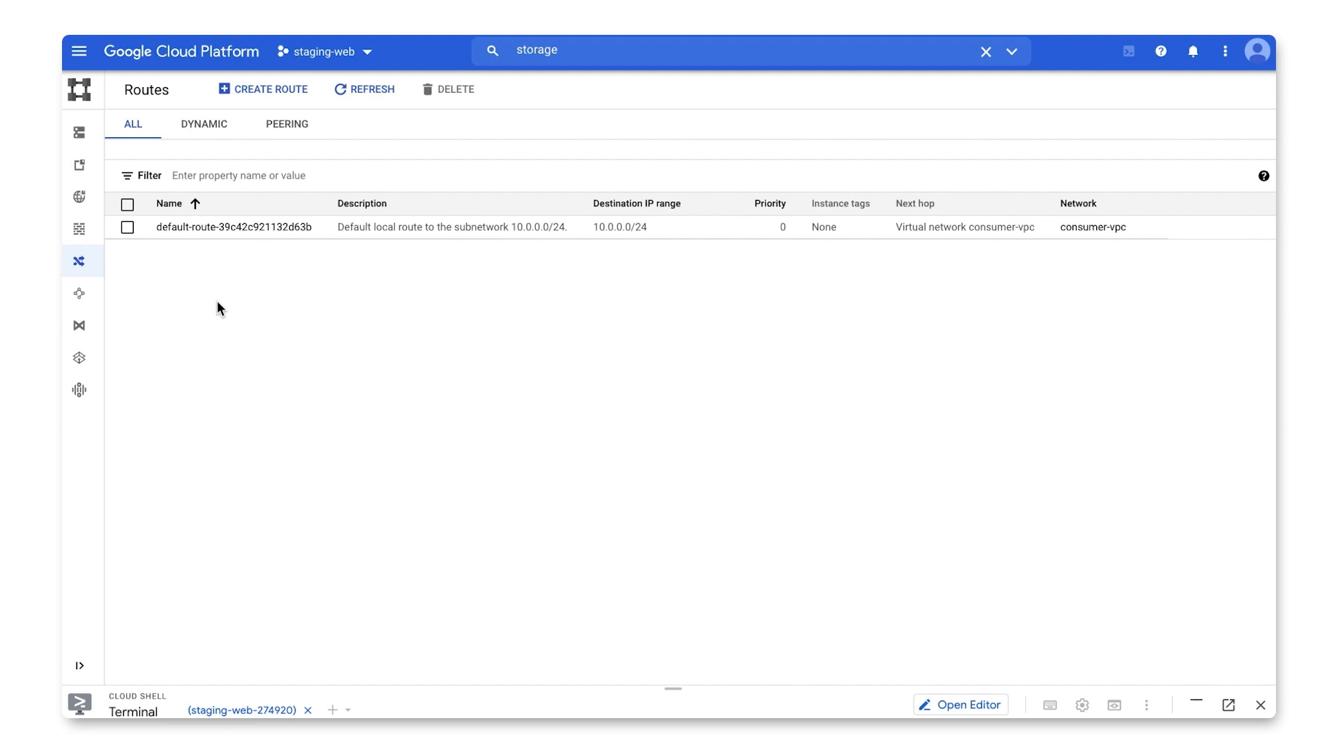
pyautogui.click(78, 50)
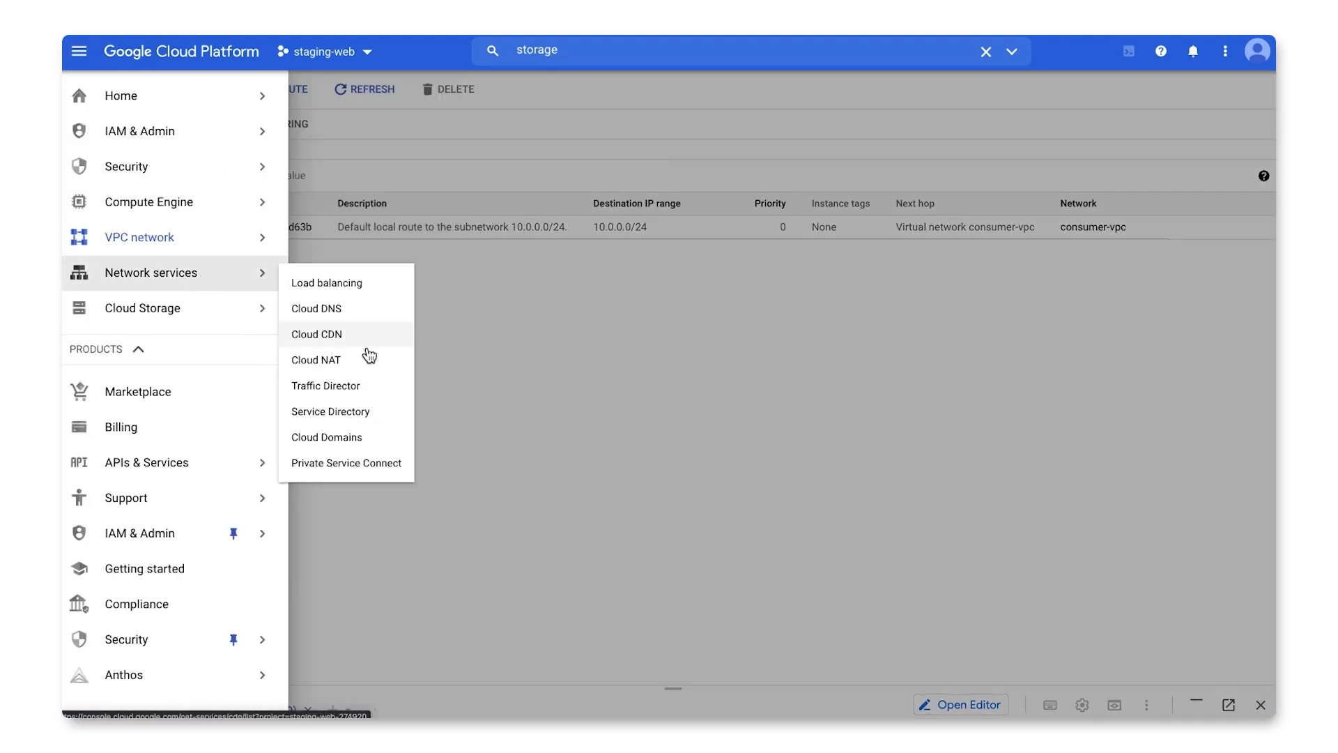
pyautogui.click(346, 463)
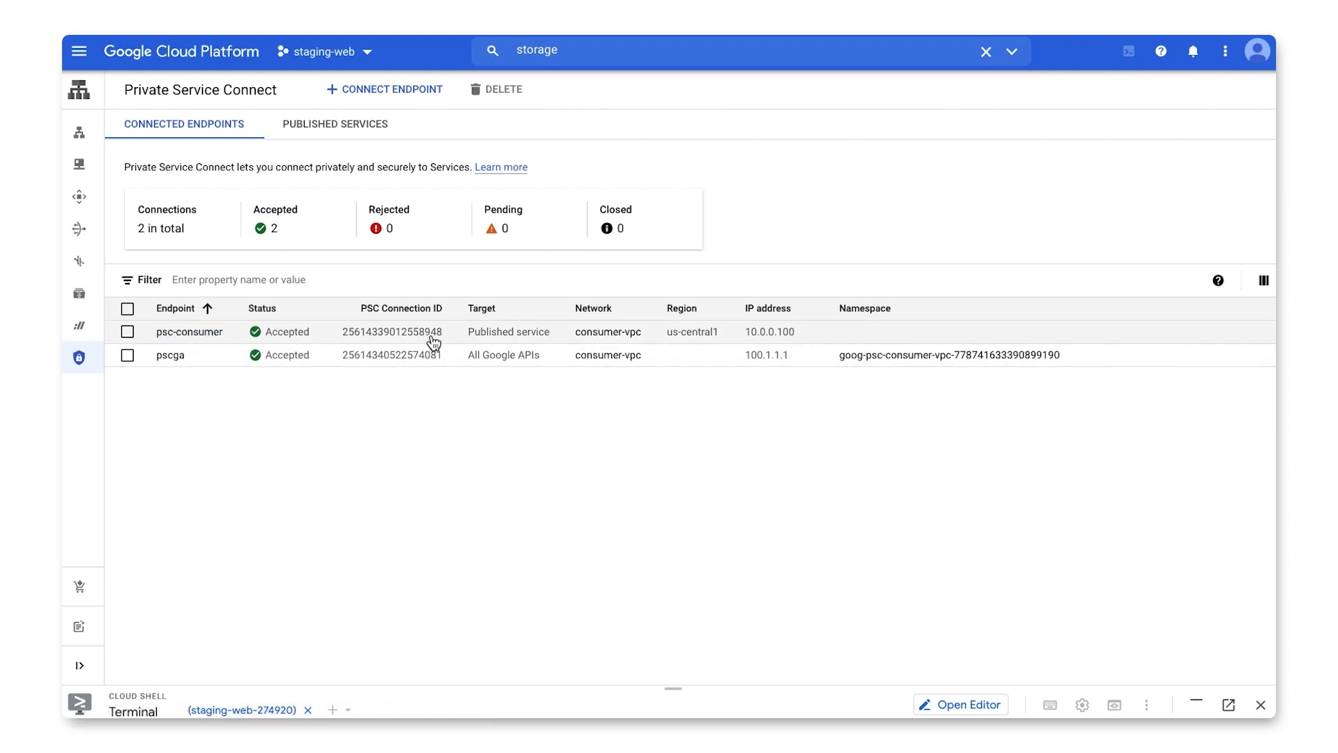
pyautogui.moveTo(560, 342)
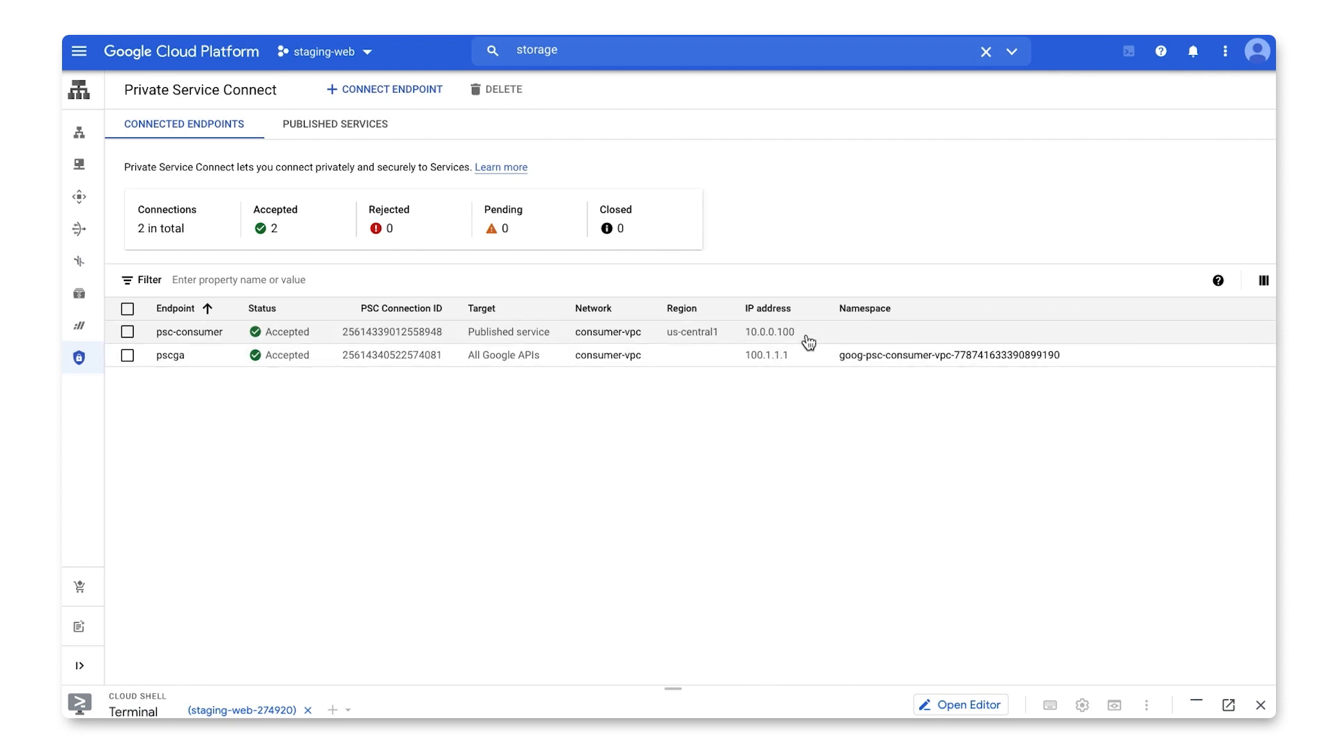
pyautogui.moveTo(577, 212)
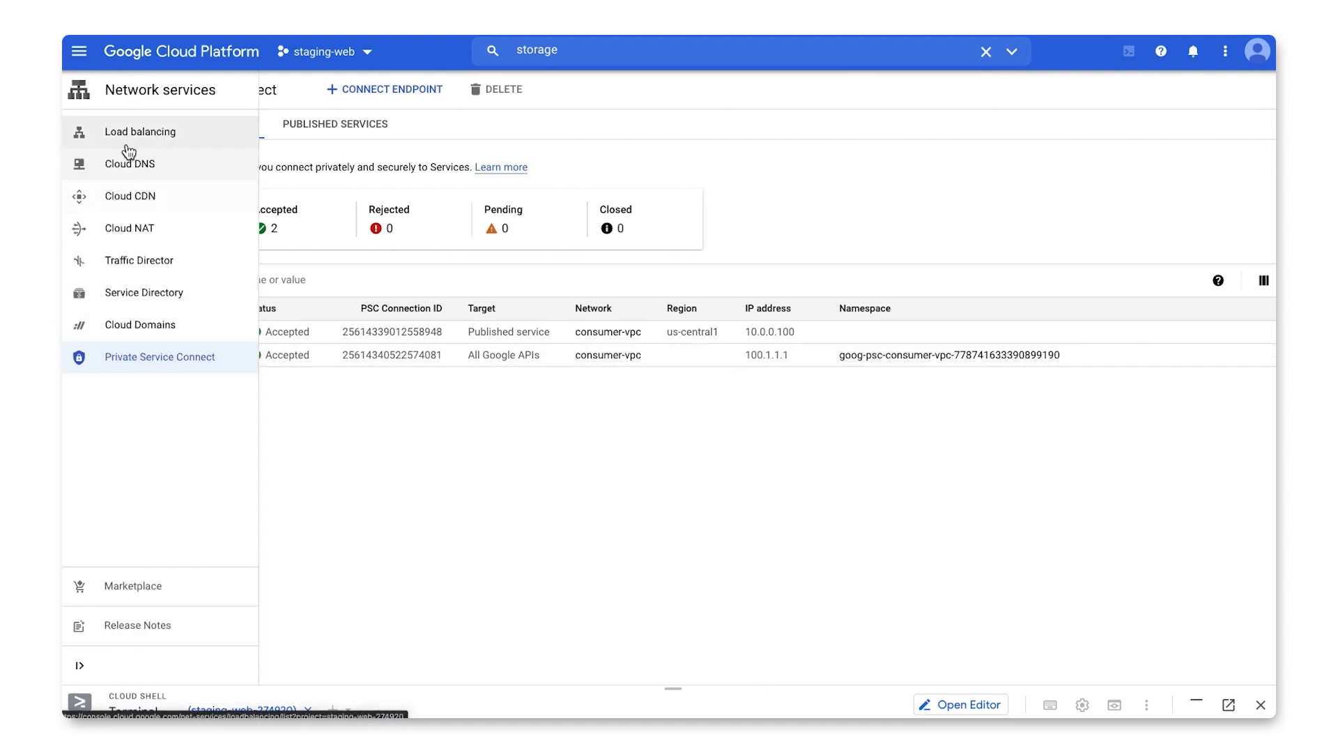
# View the private p.googleapis.com zone in Cloud DNS
pyautogui.click(129, 163)
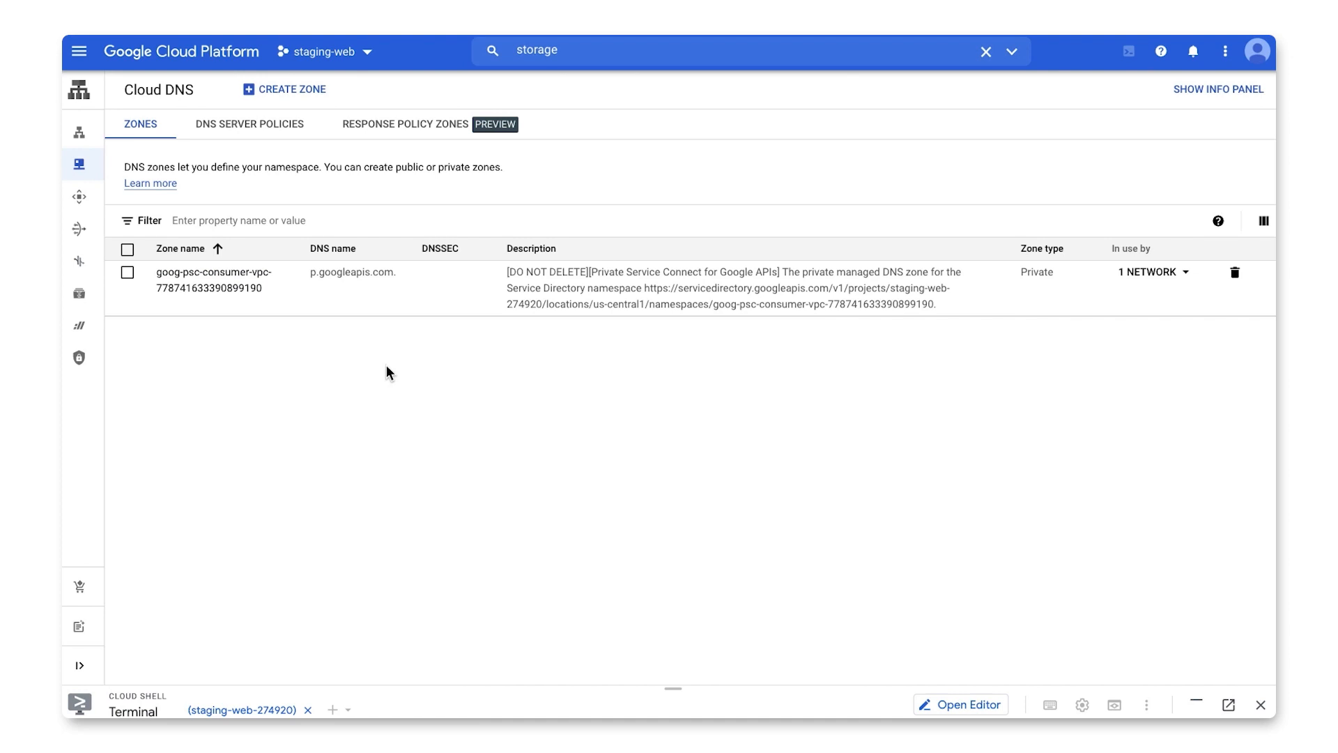
pyautogui.moveTo(415, 303)
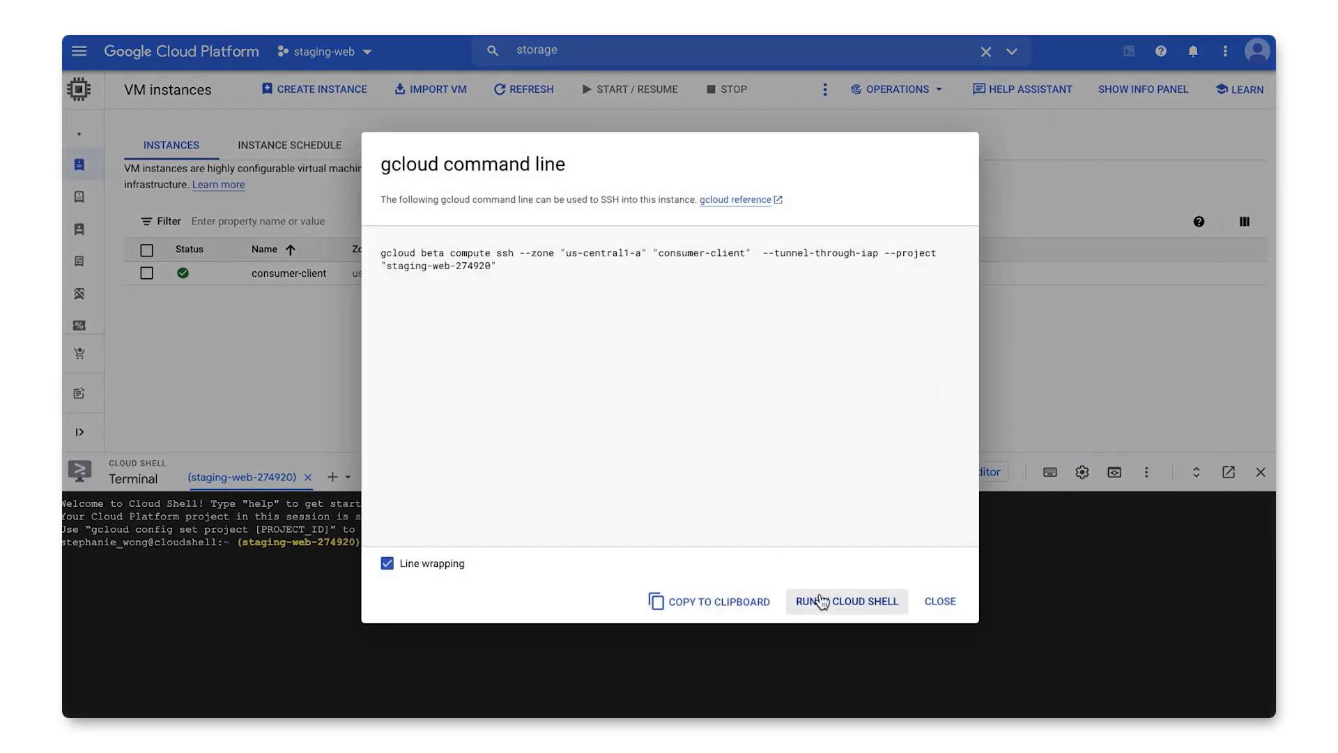
# SSH into consumer-client via Cloud Shell and curl 10.0.0.100 to reach www-01
pyautogui.click(845, 601)
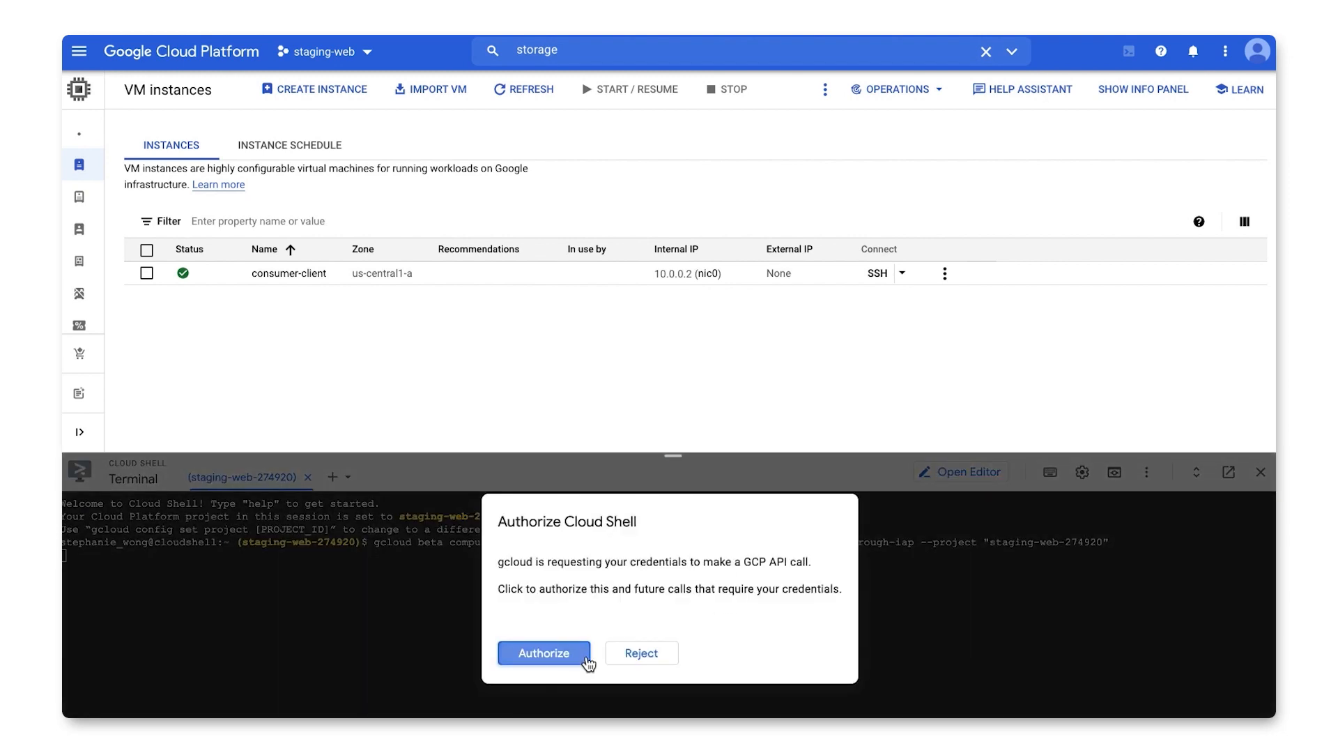
pyautogui.click(543, 653)
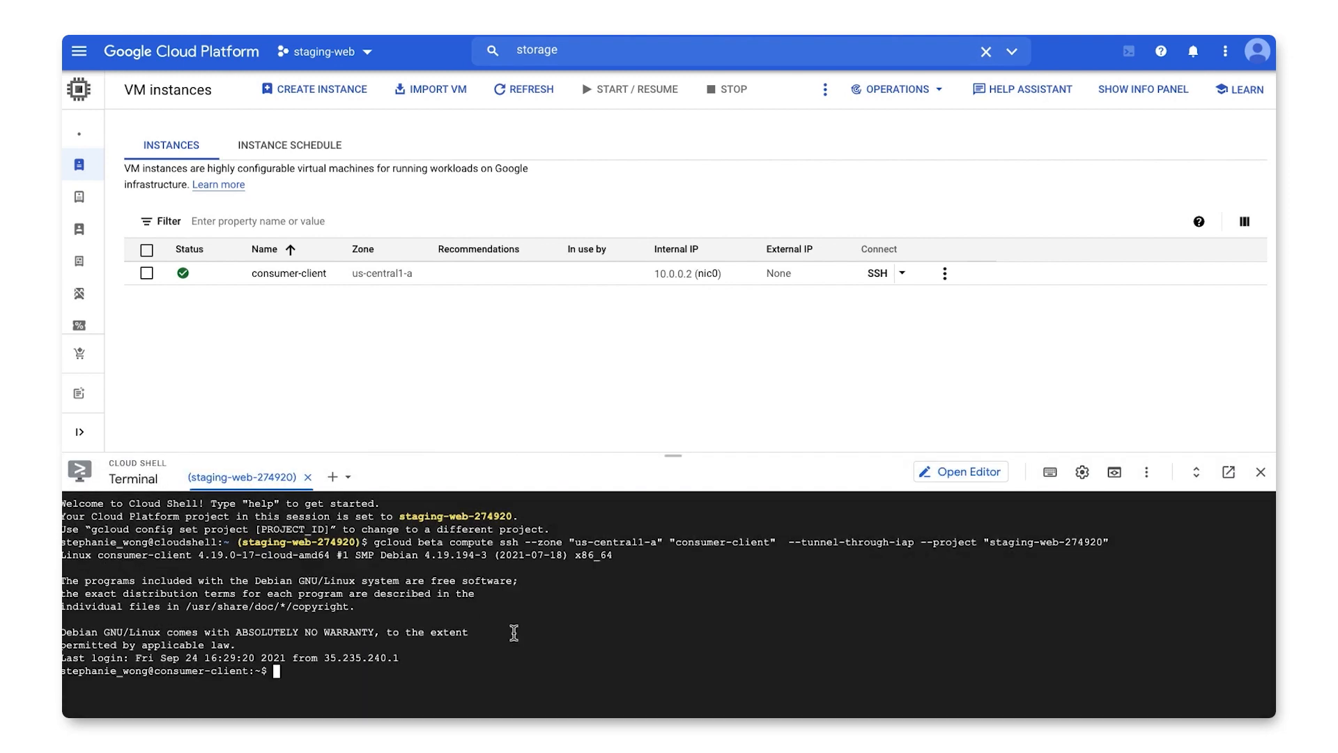
pyautogui.write('curl 10.0.0.100')
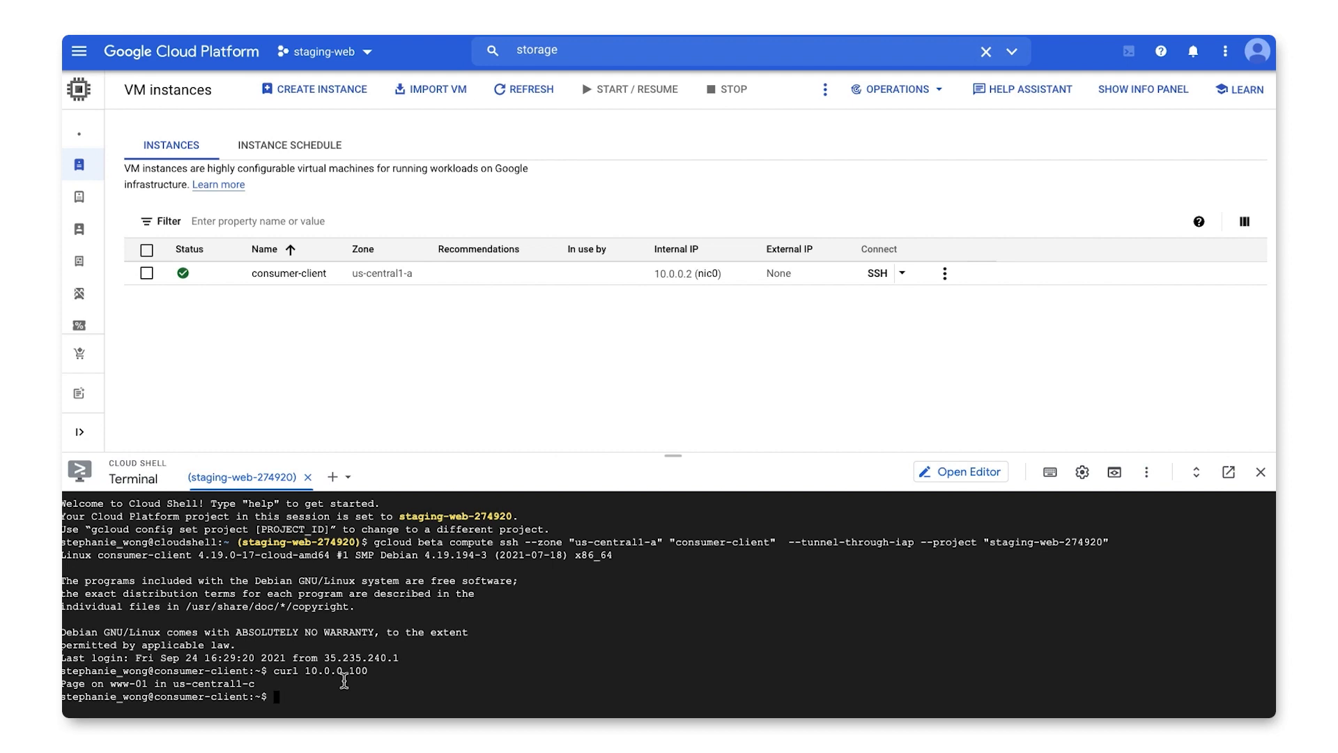
# Resolve storage-pscga.p.googleapis.com to 100.1.1.1 and list gs://consumer-psc-bucket with gsutil
pyautogui.write('nslookup storage')
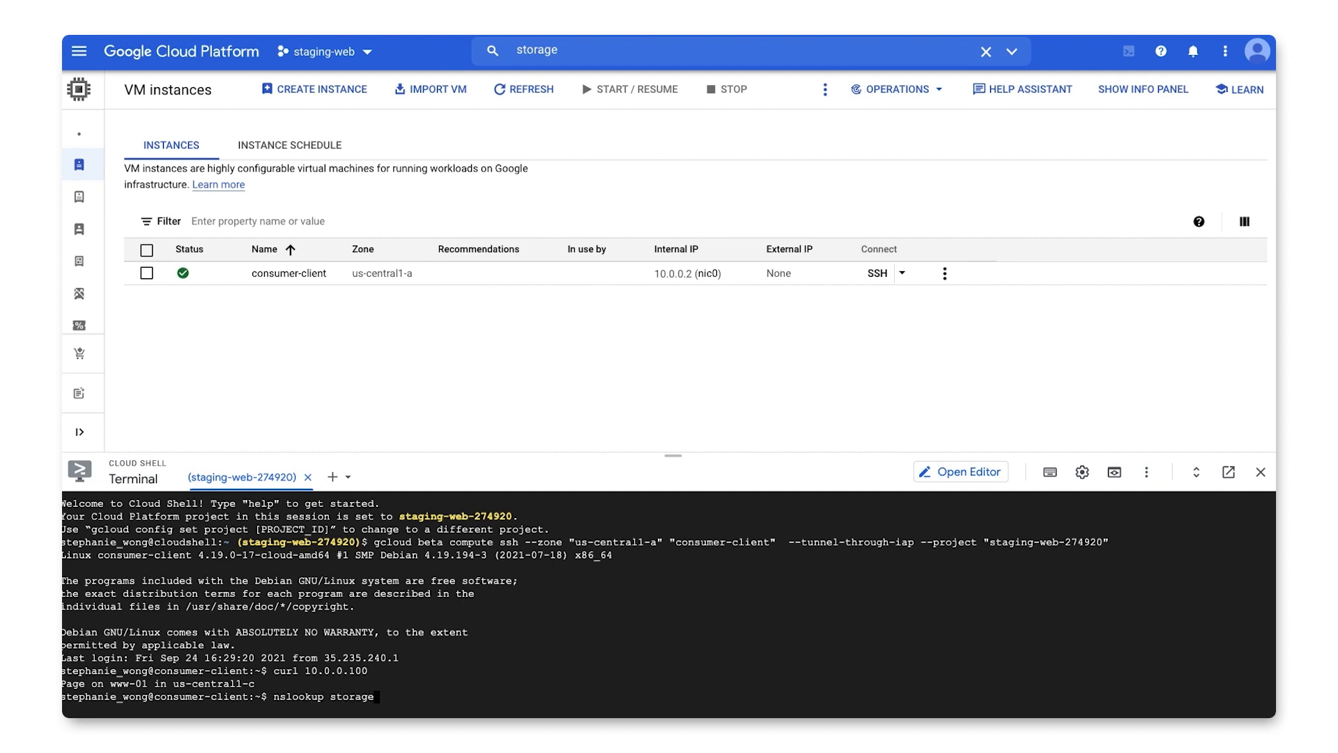
pyautogui.write('-pscga.p.g')
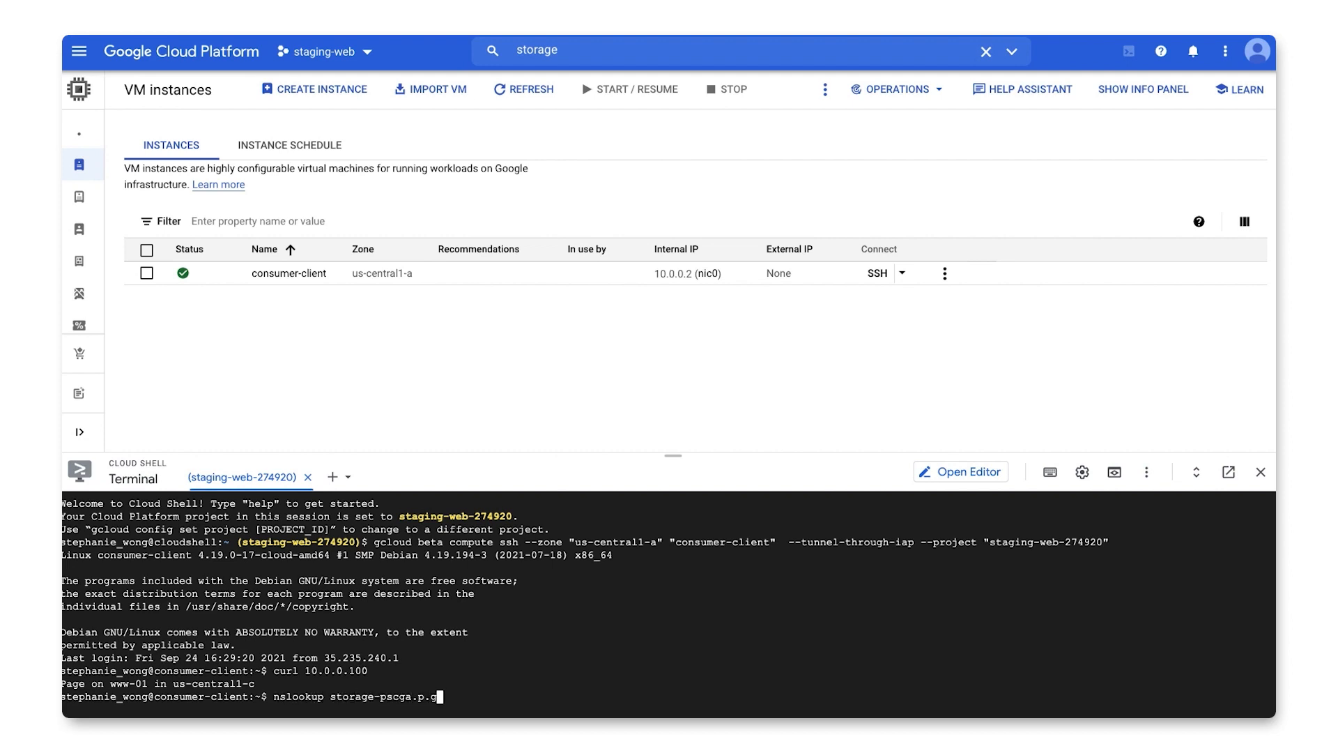
pyautogui.write('oogleapis.com')
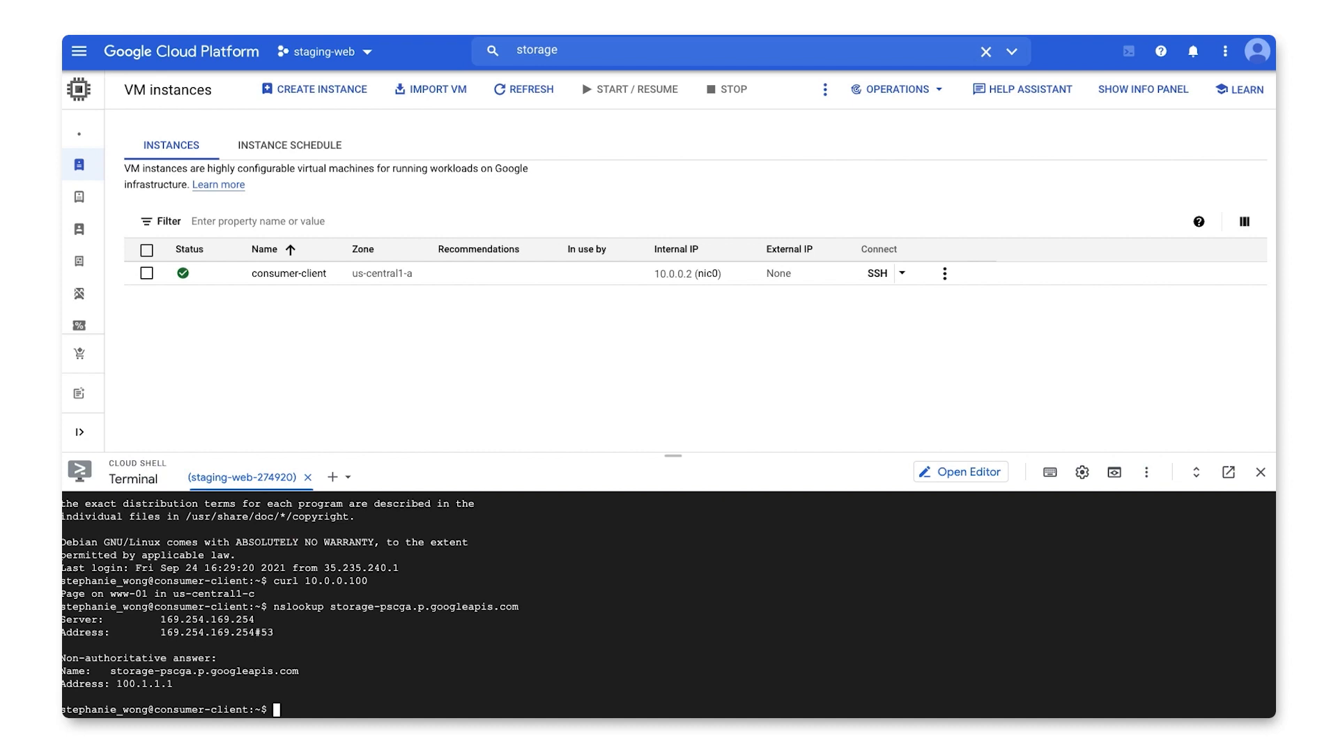
pyautogui.moveTo(459, 684)
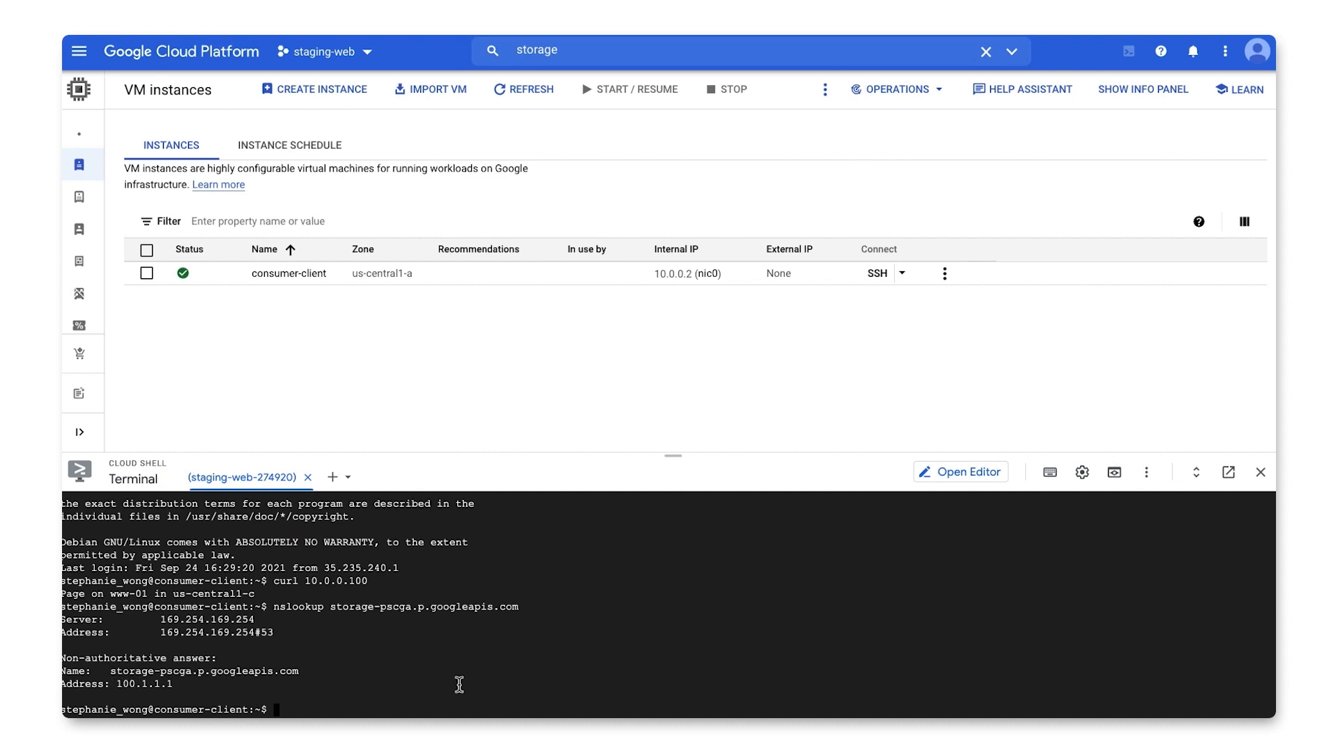
pyautogui.write('gsutil ls gs://consumer-psc-bucket')
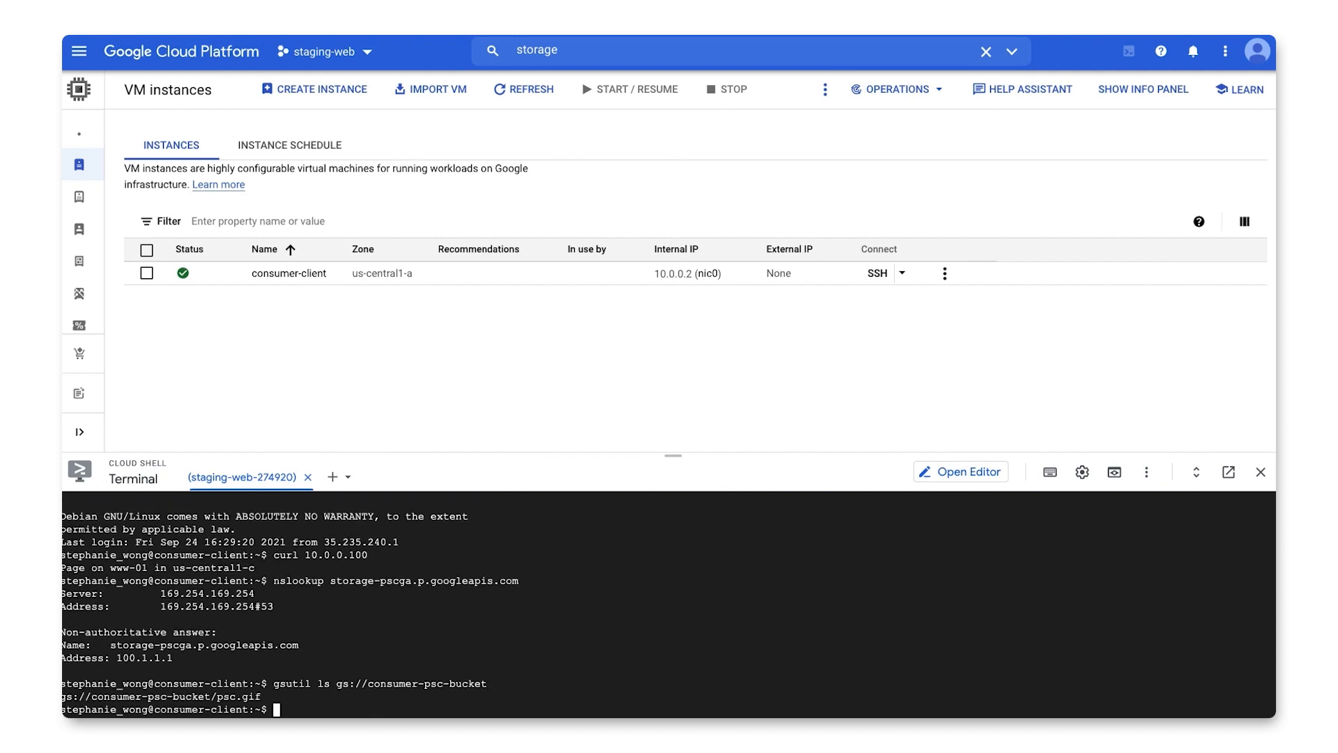
pyautogui.moveTo(387, 435)
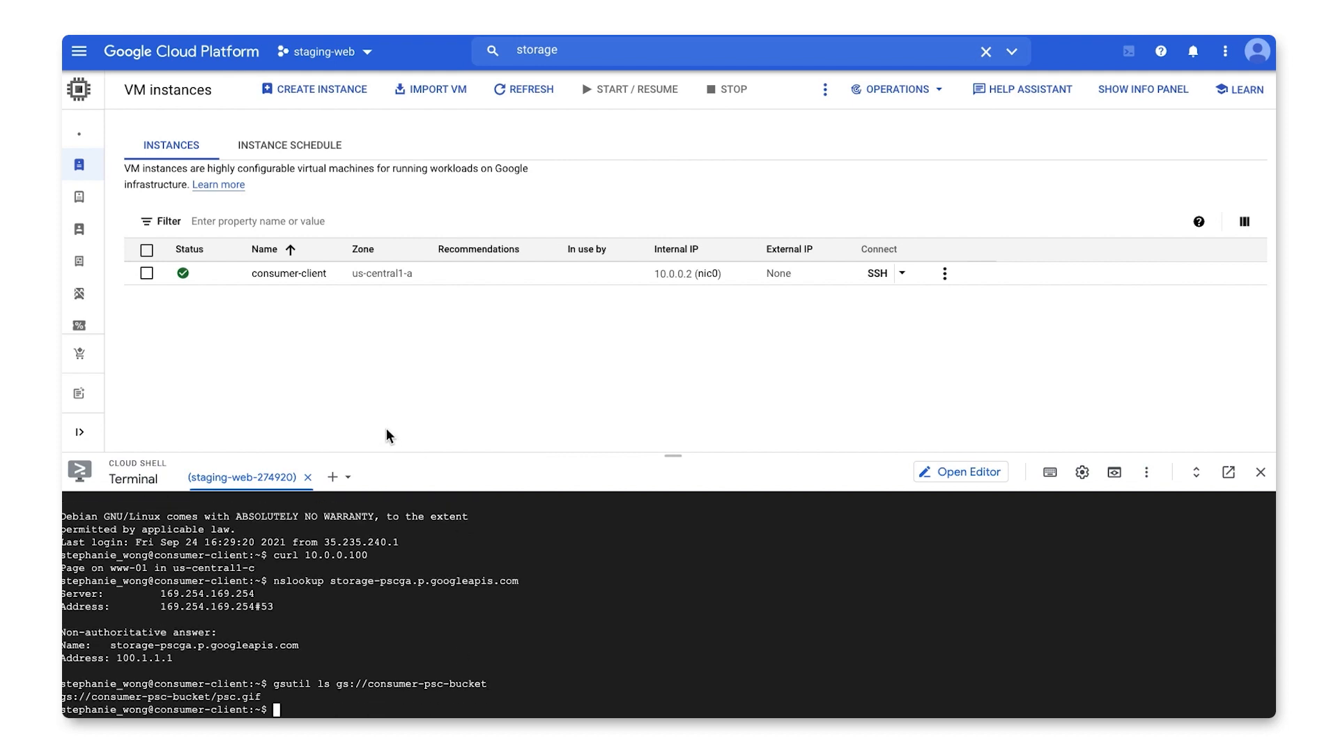
# Browse Cloud Storage buckets and open consumer-psc-bucket
pyautogui.click(79, 50)
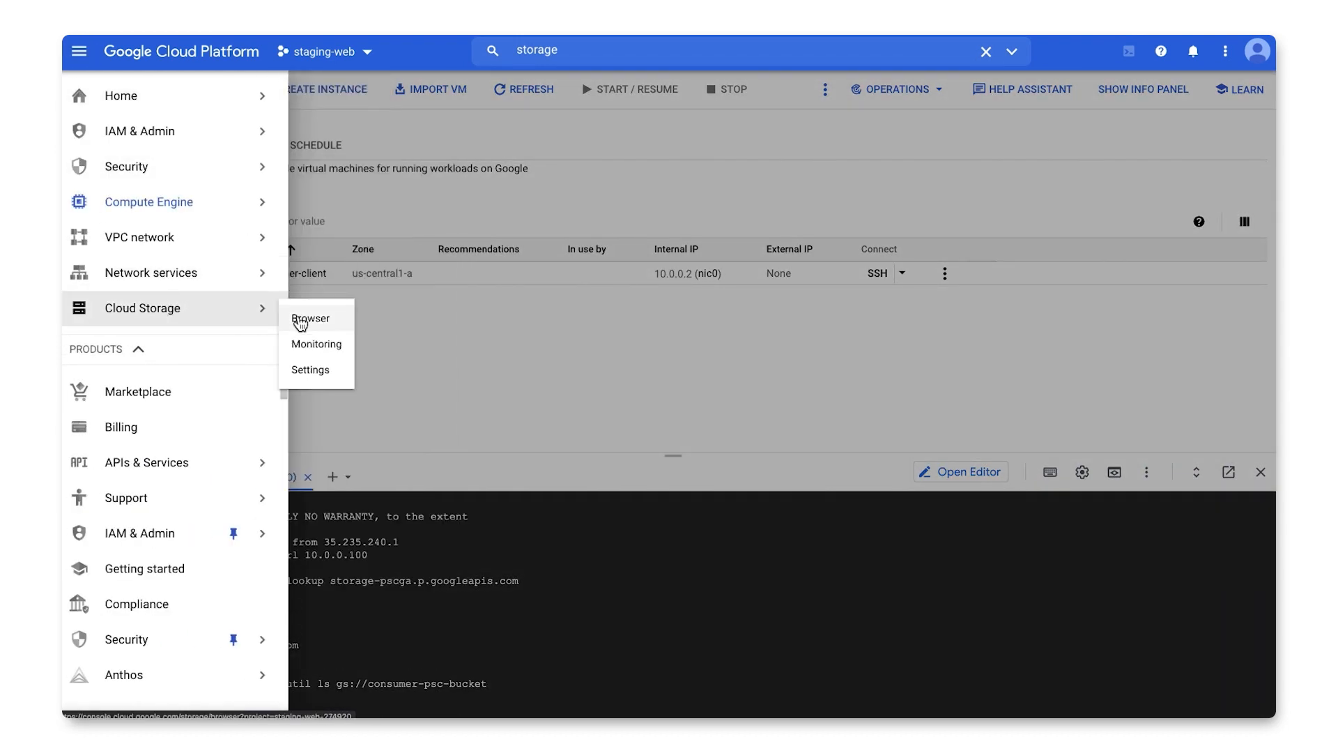
pyautogui.click(311, 318)
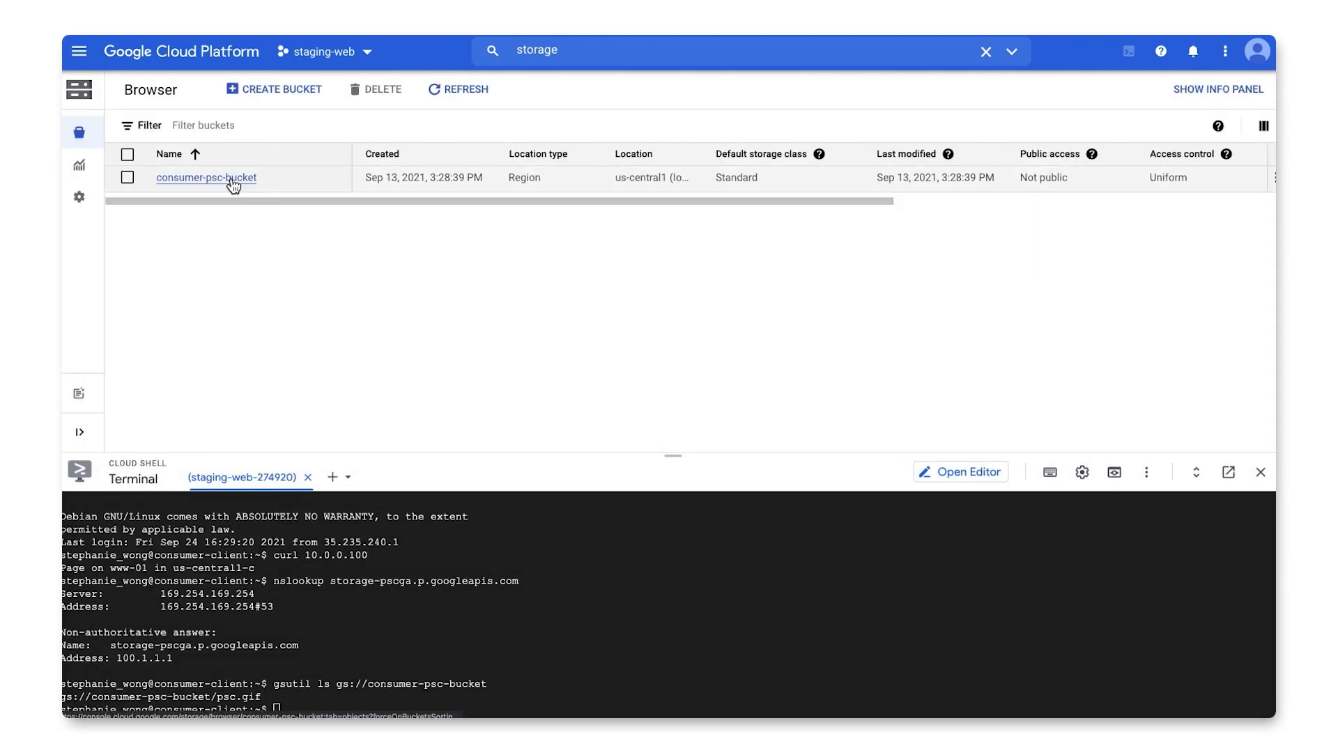
pyautogui.click(205, 177)
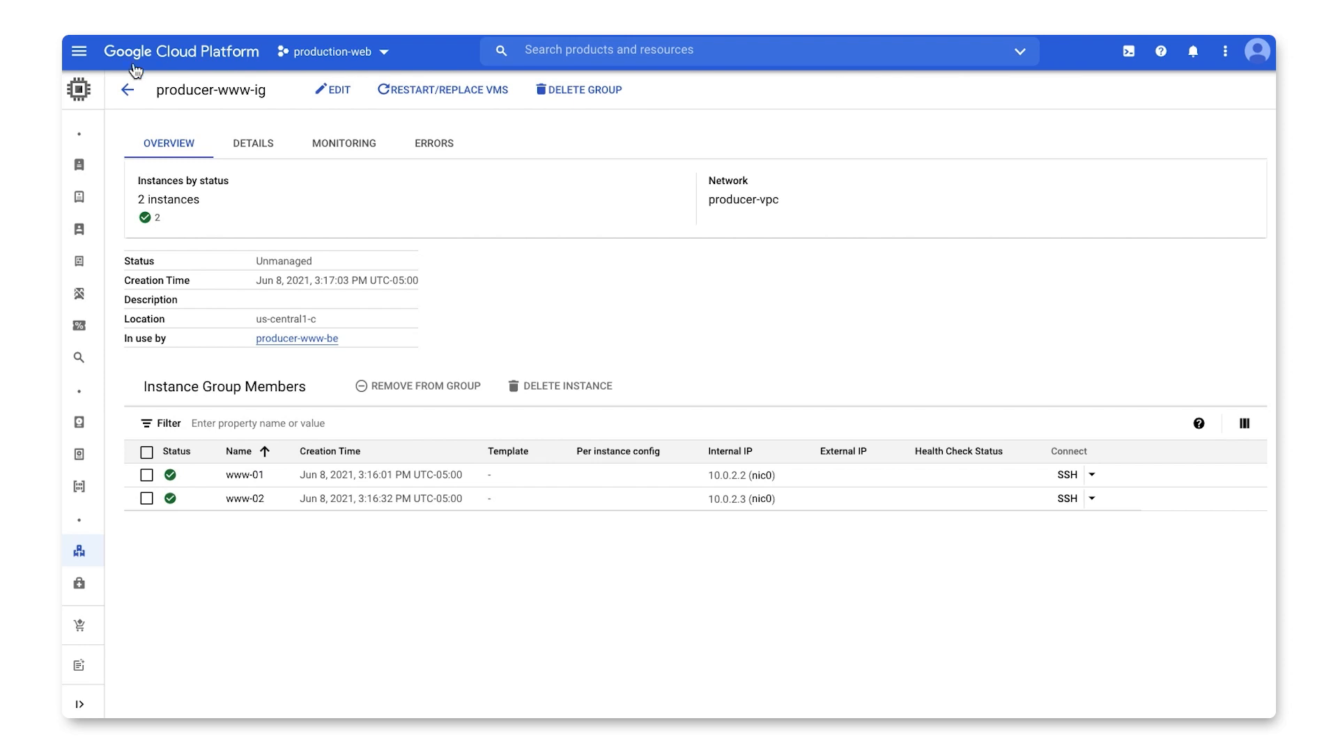
# Open VPC network firewall rules to check producer-allow-psc-subnet's hit count
pyautogui.click(79, 50)
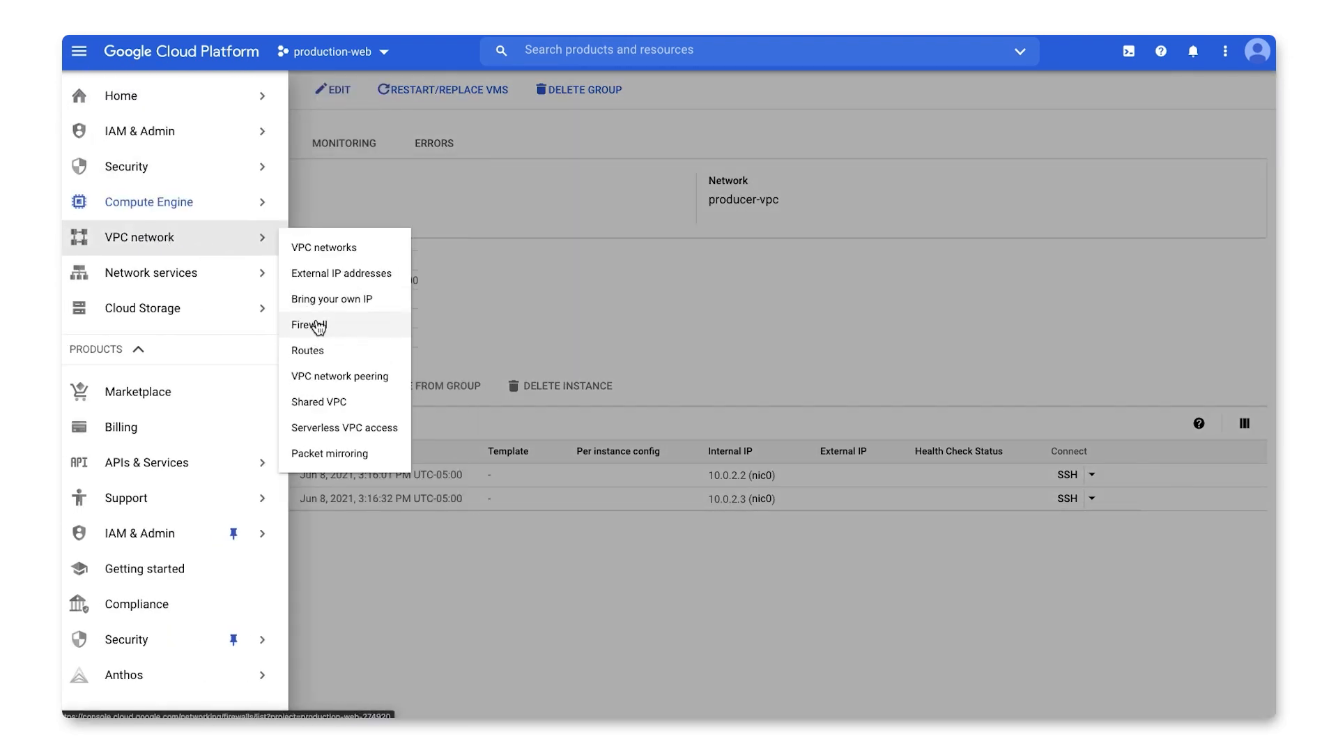
pyautogui.click(309, 324)
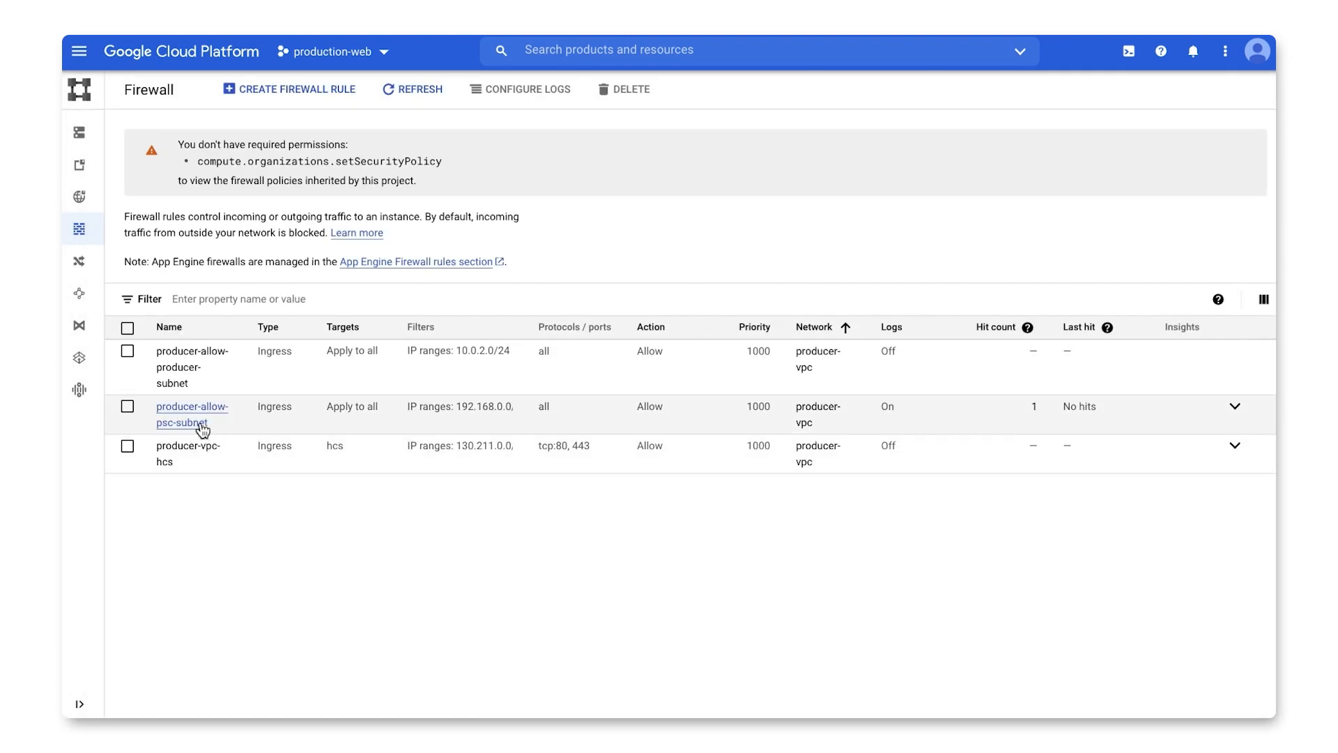
pyautogui.moveTo(1035, 424)
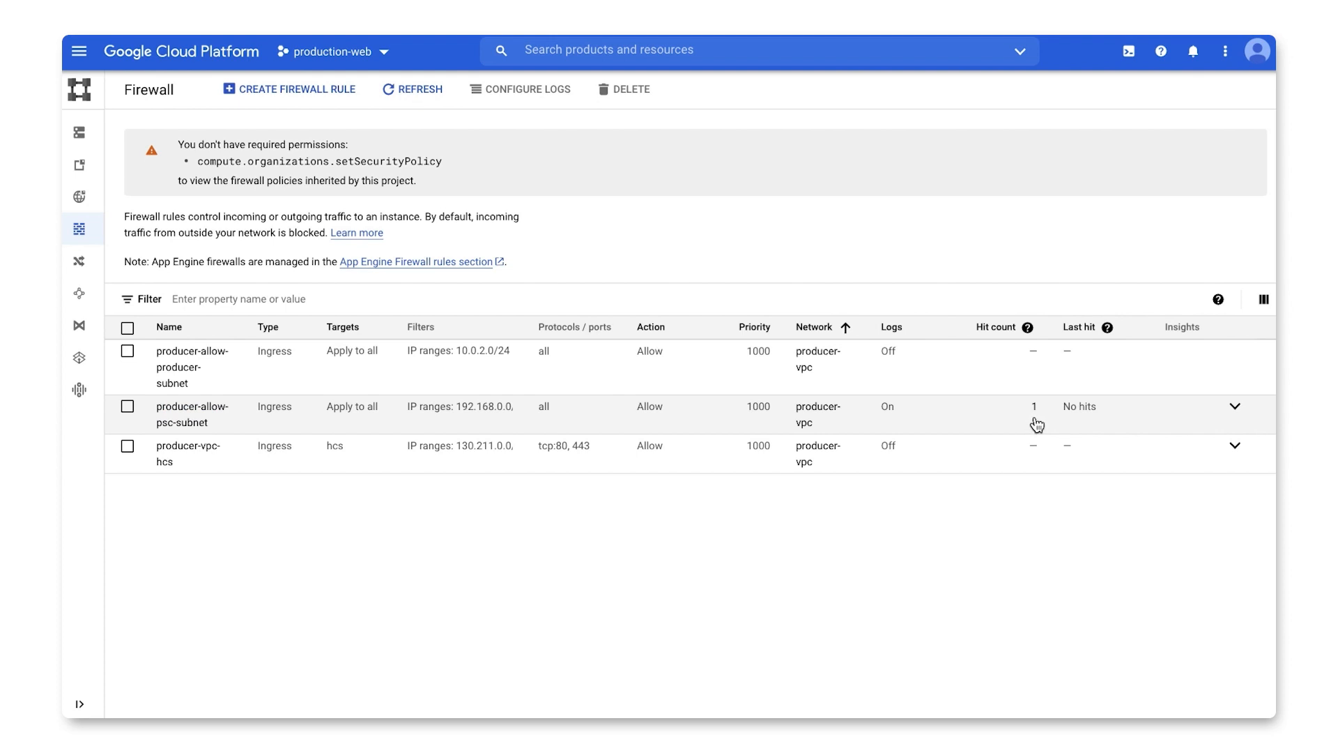